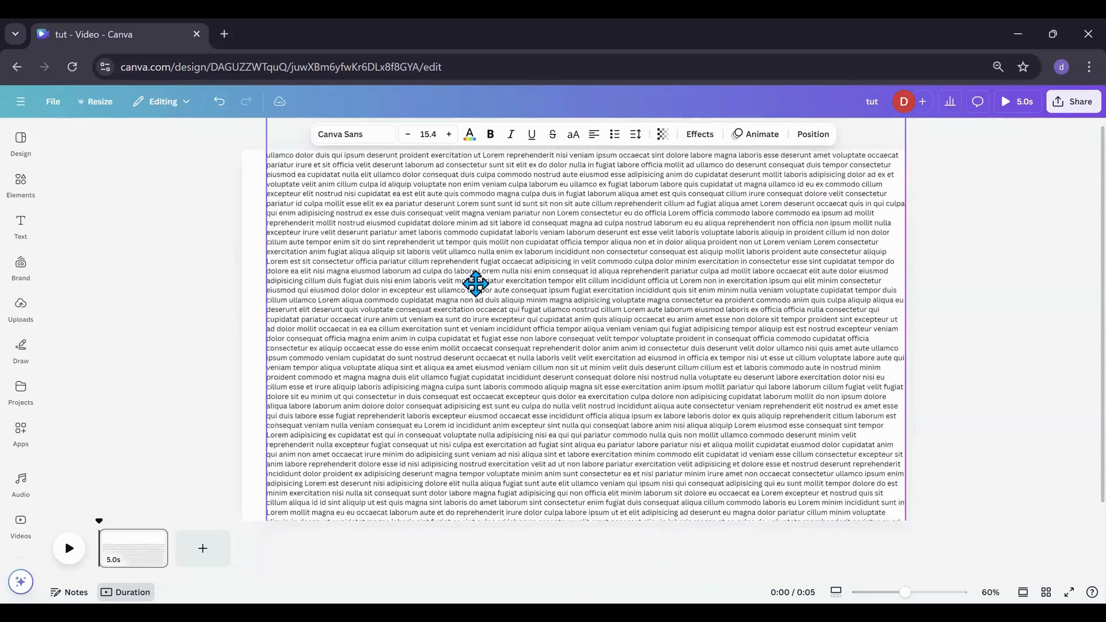
# Scroll down and back up through the long lorem ipsum text block.
pyautogui.scroll(-3)
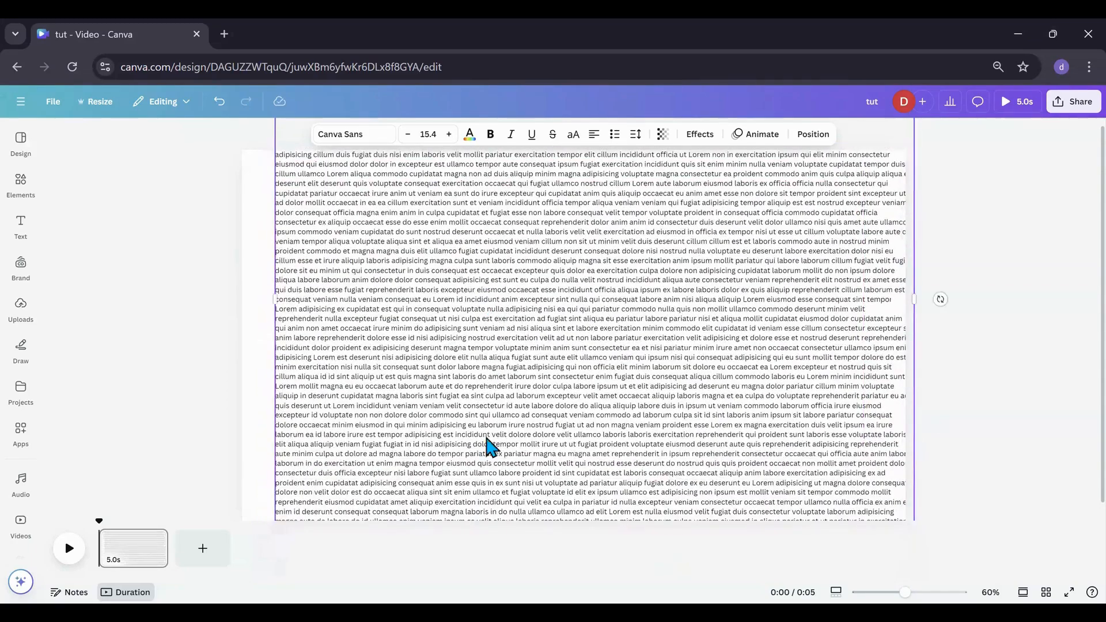
pyautogui.scroll(3)
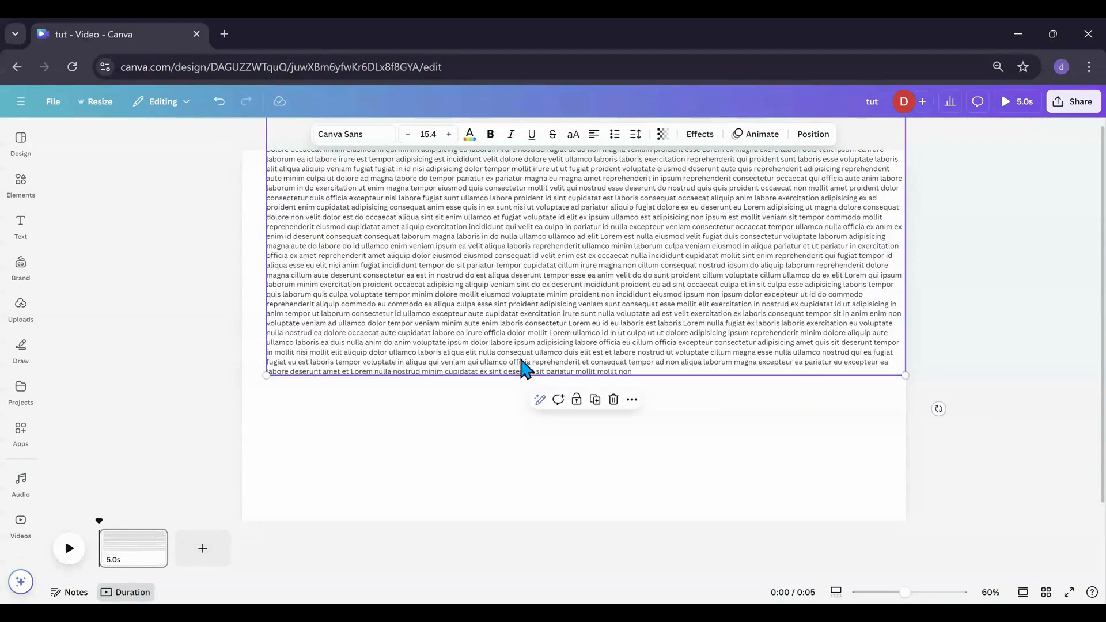
# Select the long lorem ipsum text block for repositioning.
pyautogui.click(635, 376)
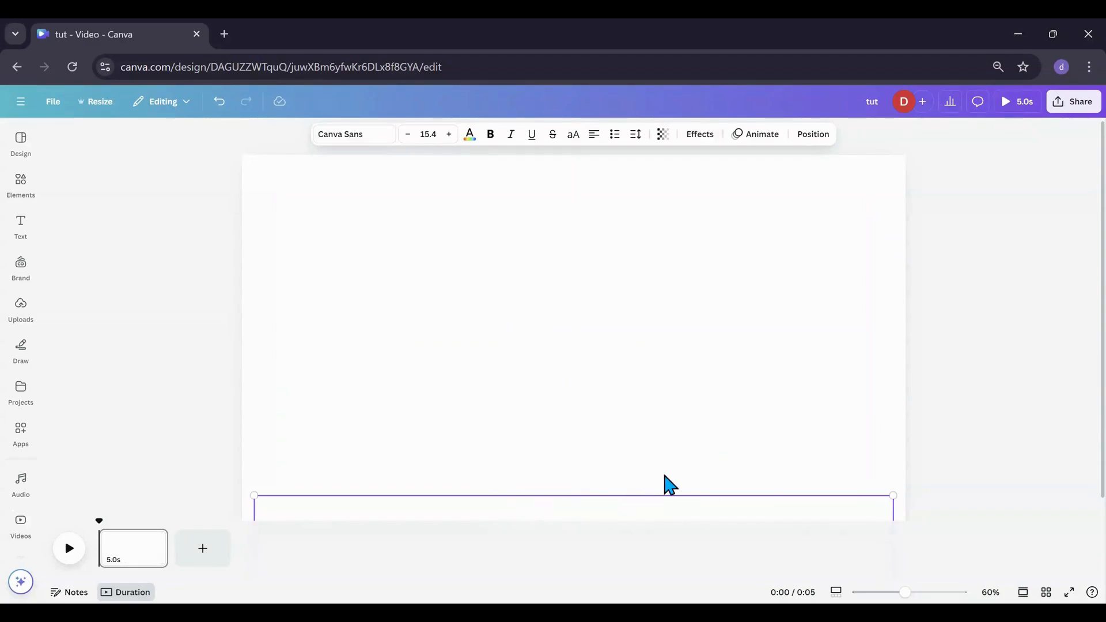
pyautogui.moveTo(812, 134)
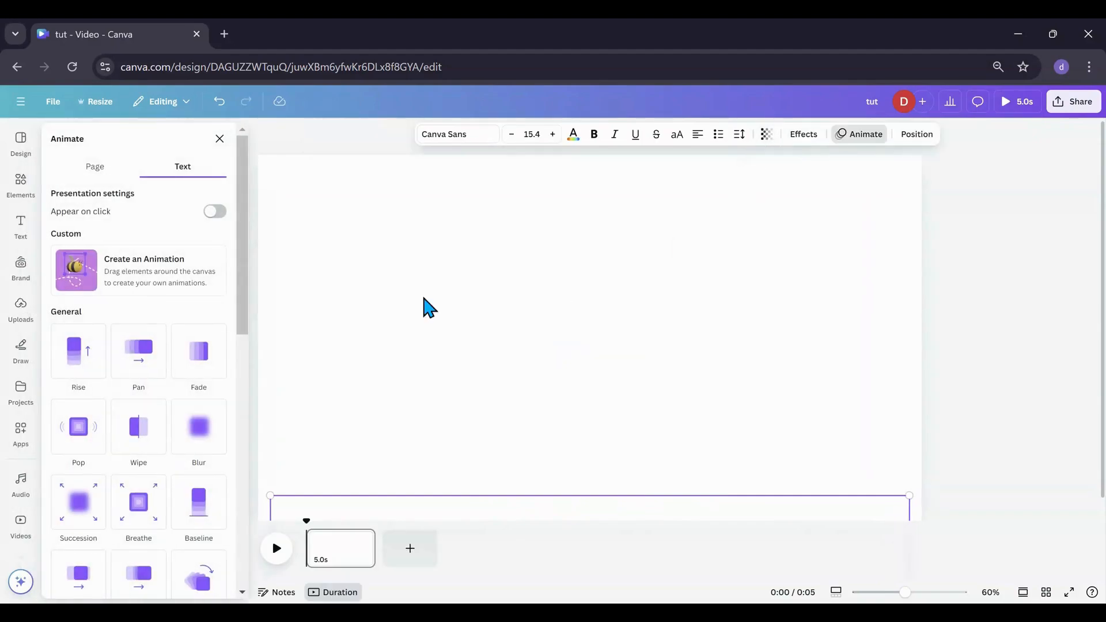
pyautogui.moveTo(141, 276)
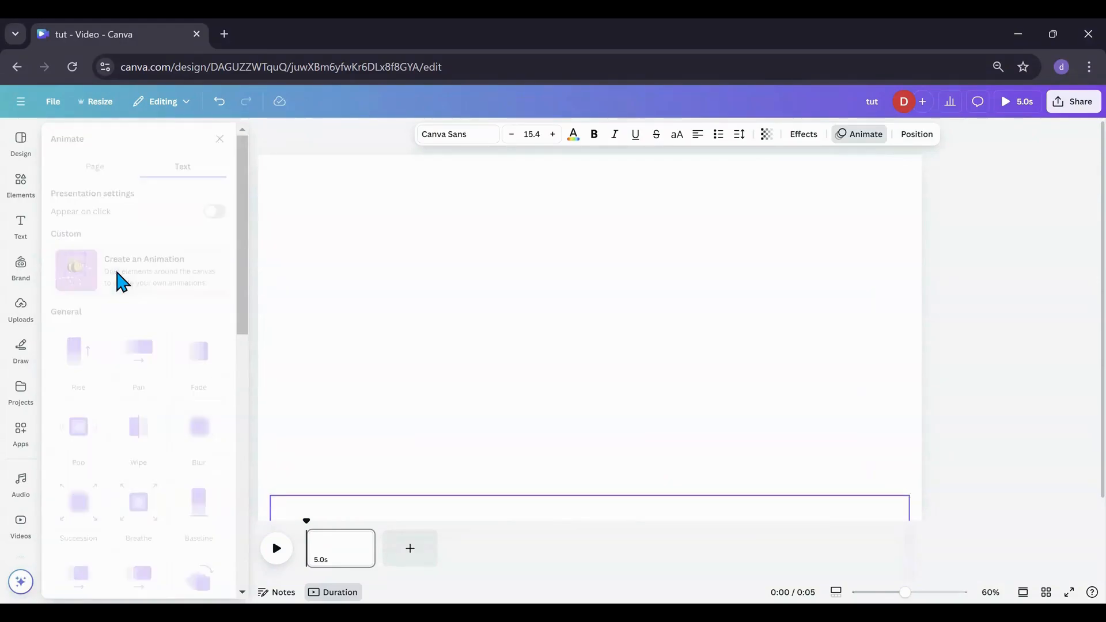
# Start recording a custom drag-to-animate motion path for the text block.
pyautogui.click(78, 270)
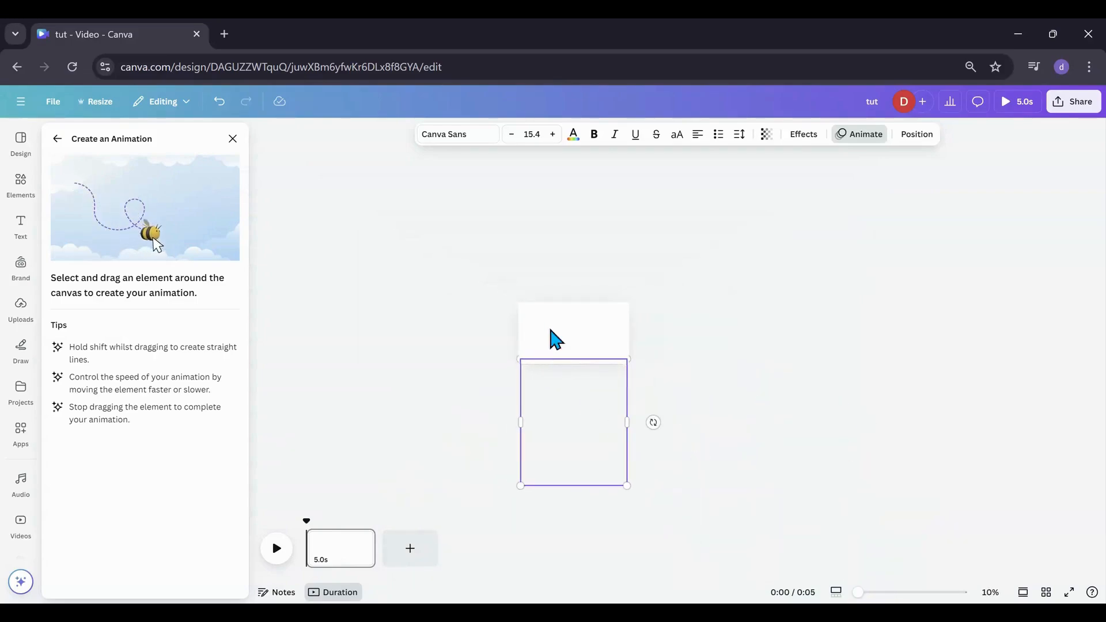
pyautogui.moveTo(531, 352)
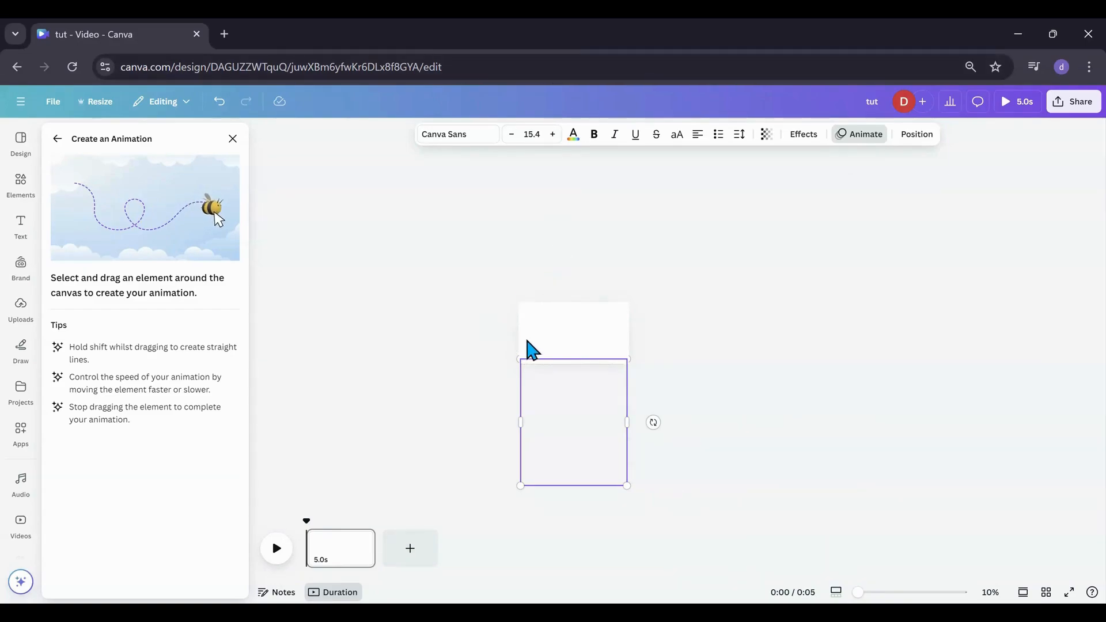
pyautogui.moveTo(578, 370)
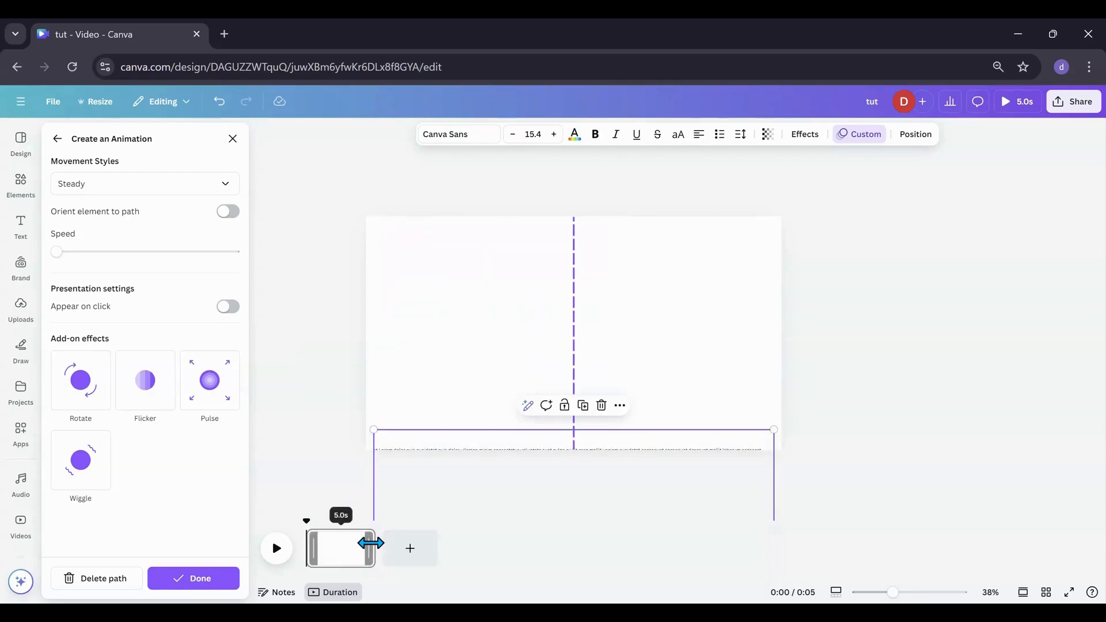
# Finish the path and adjust the text's Custom animation speed, making the page 24.3 seconds.
pyautogui.click(57, 138)
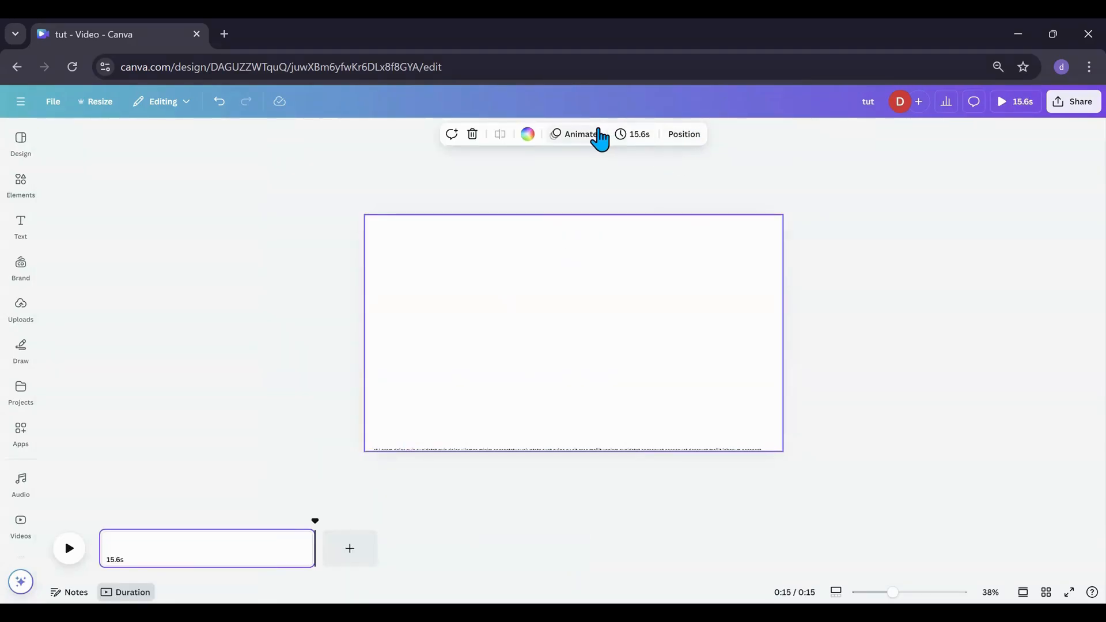
pyautogui.click(579, 134)
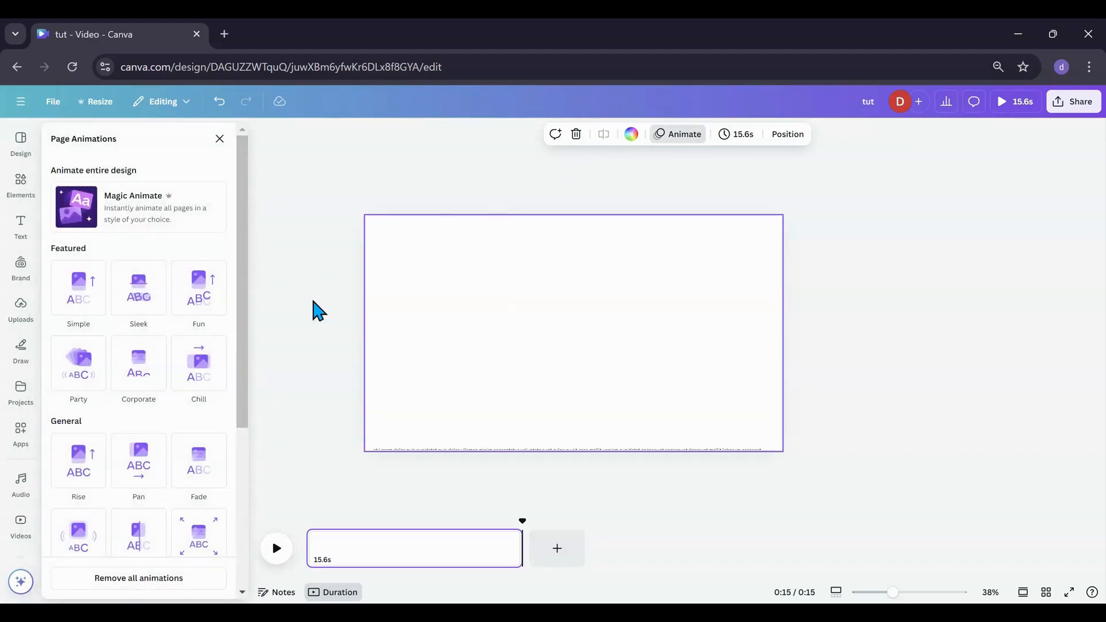
pyautogui.click(787, 134)
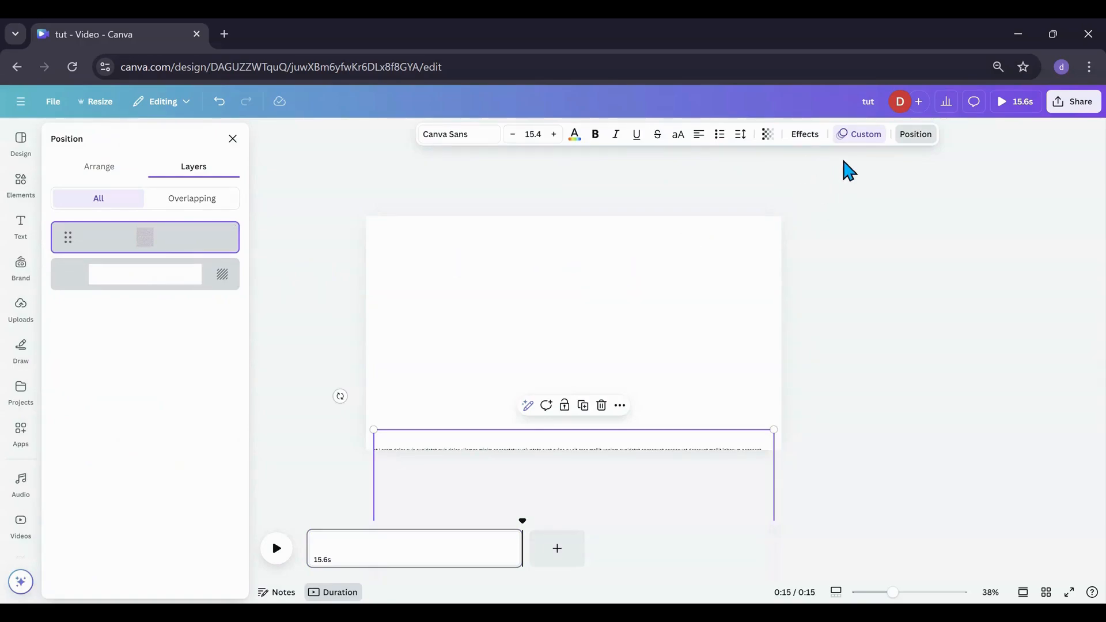
pyautogui.click(527, 405)
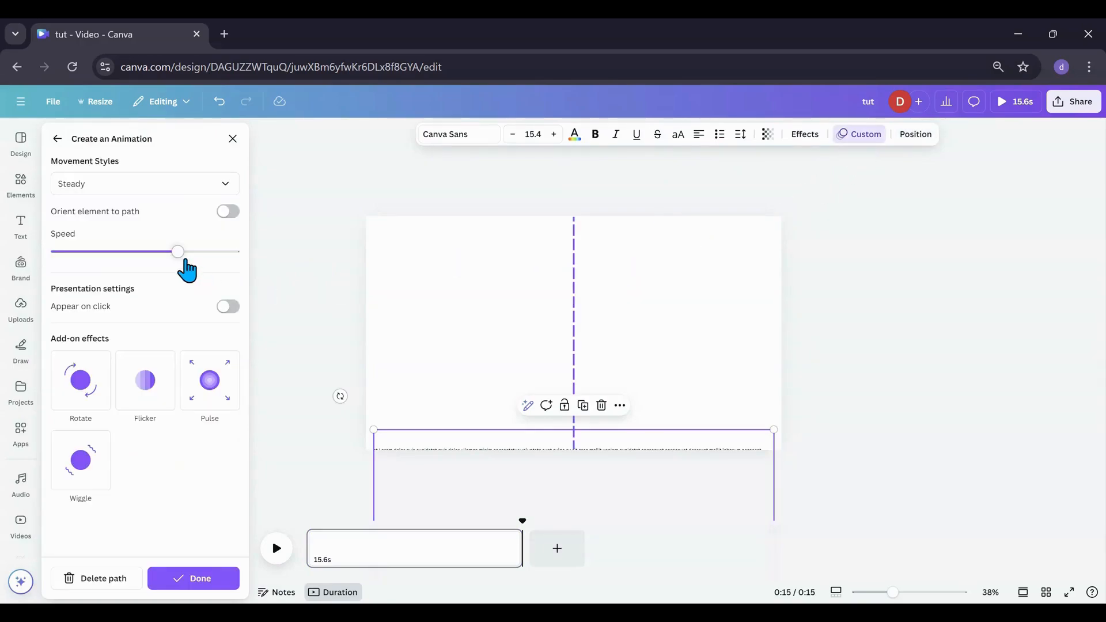
pyautogui.moveTo(178, 254)
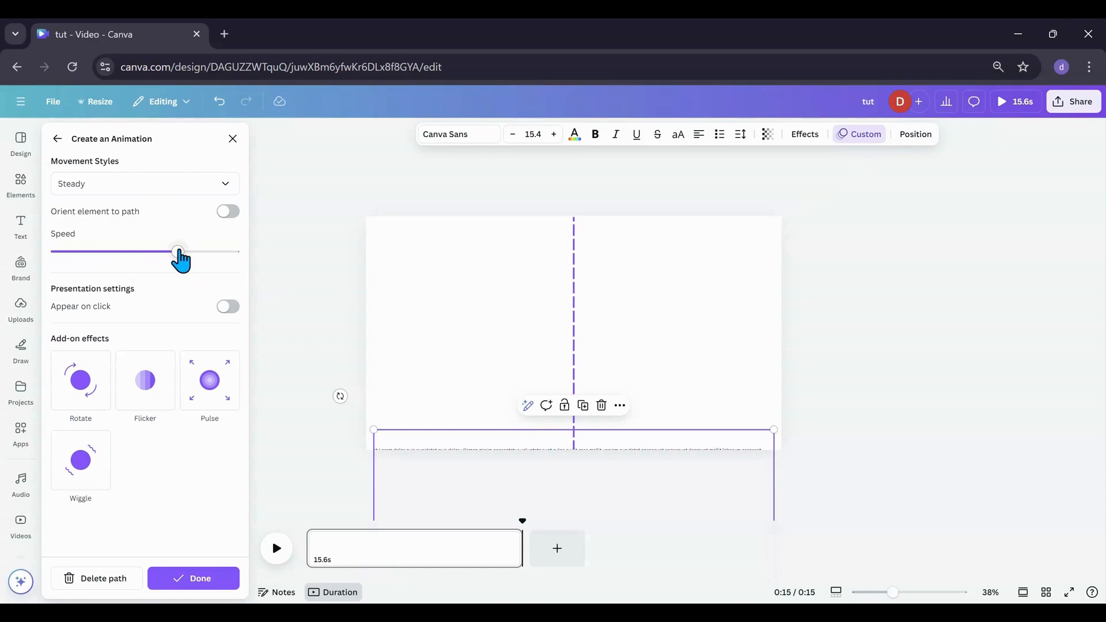
pyautogui.moveTo(179, 251); pyautogui.dragTo(56, 251)
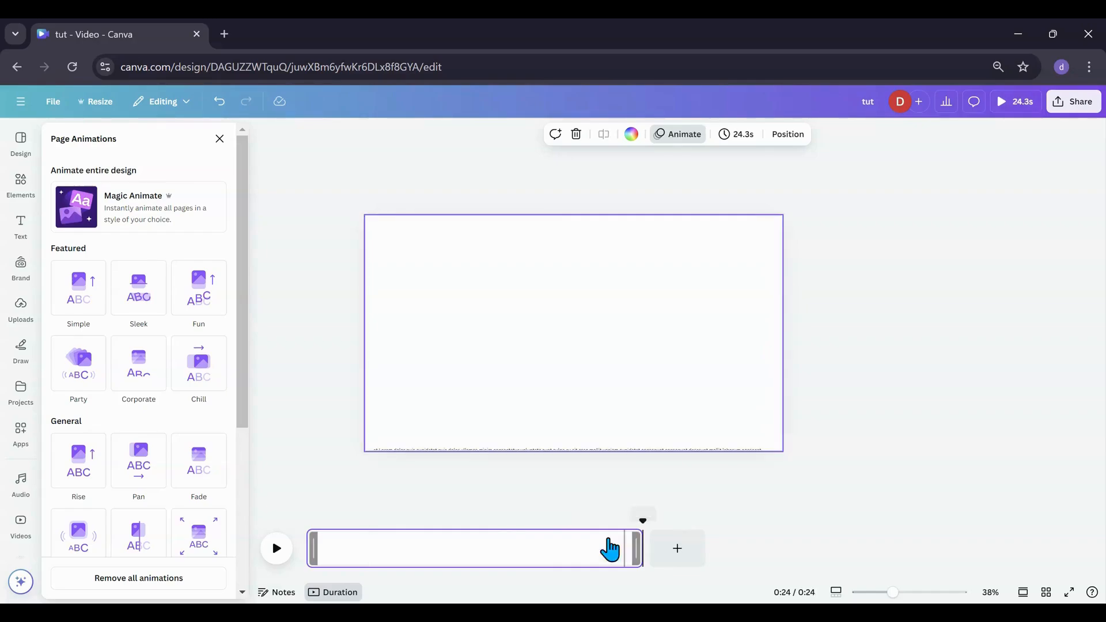
# Reopen the text's Custom animation from Layers and set Speed to the slowest.
pyautogui.click(219, 139)
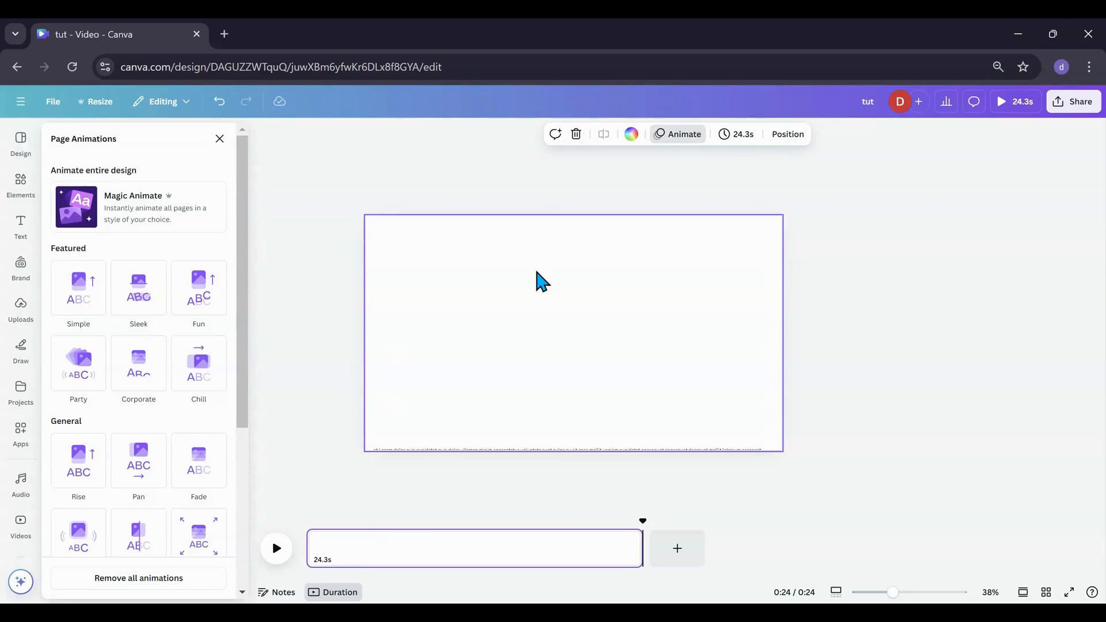
pyautogui.click(787, 135)
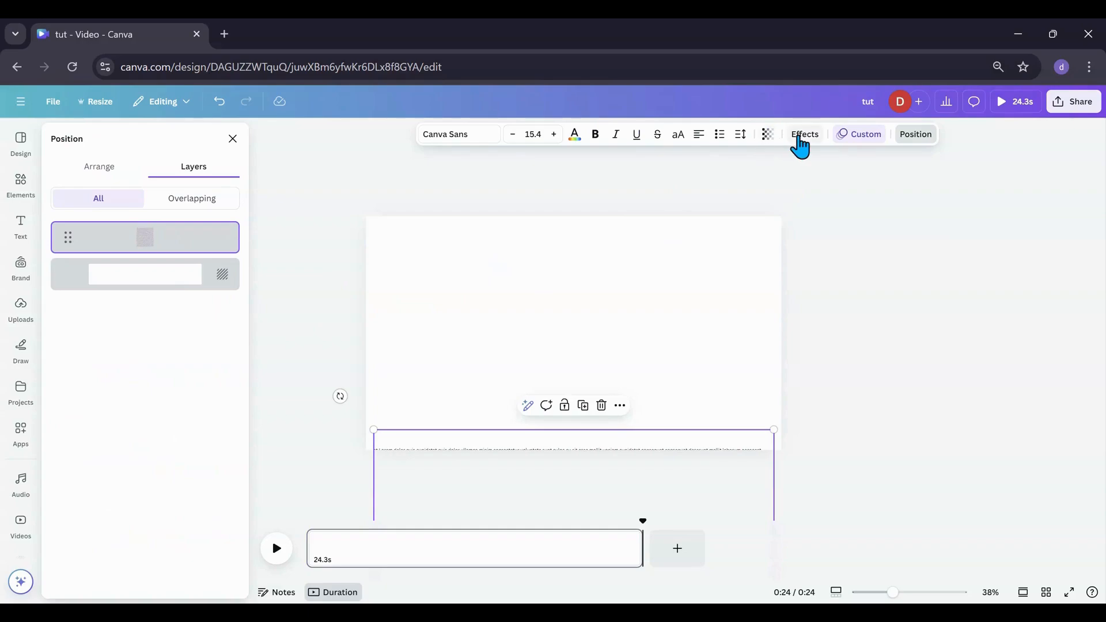
pyautogui.moveTo(205, 284)
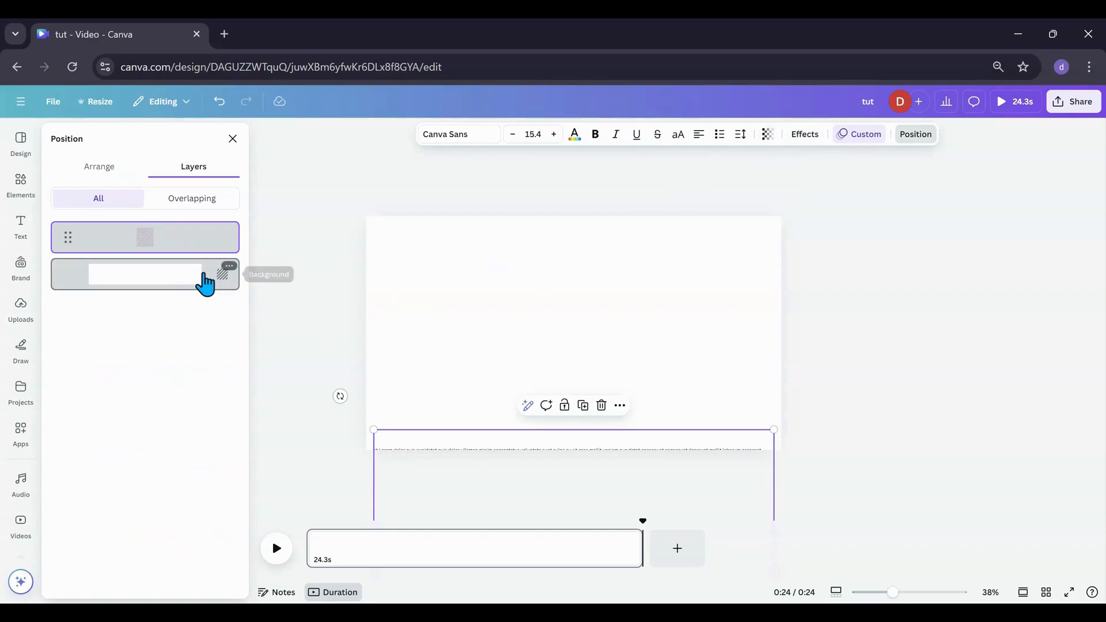
pyautogui.click(527, 405)
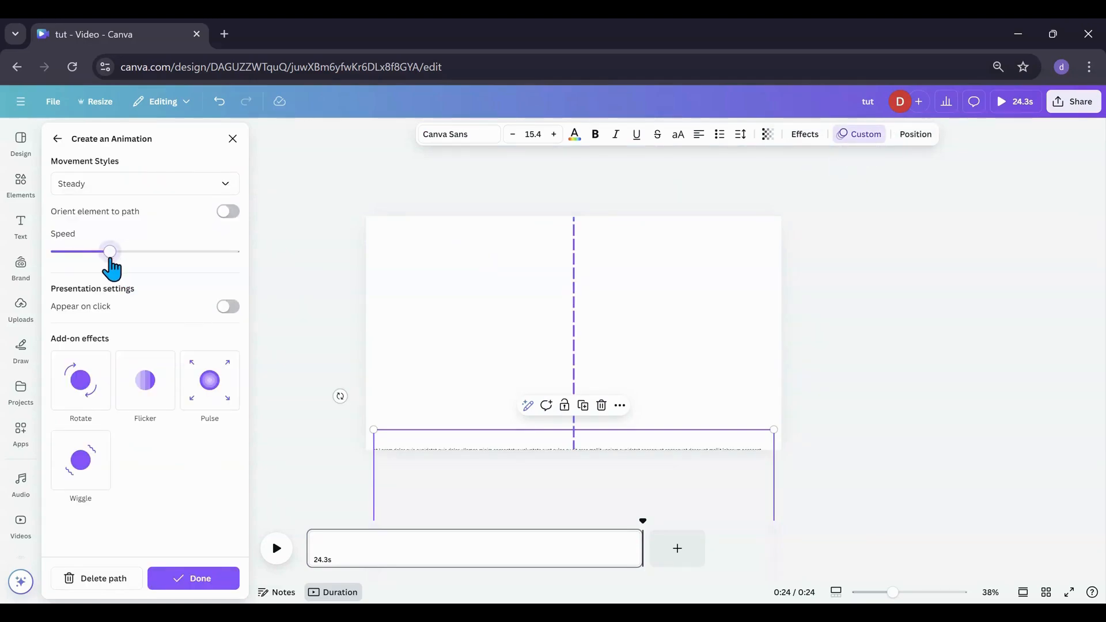
pyautogui.moveTo(109, 251); pyautogui.dragTo(56, 251)
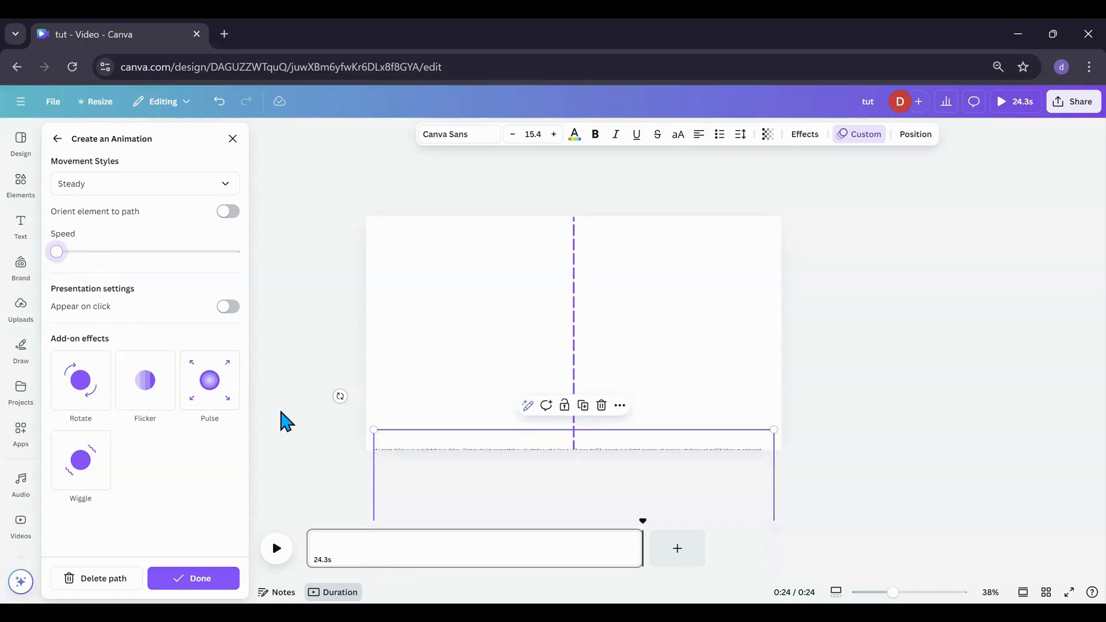
pyautogui.moveTo(309, 540)
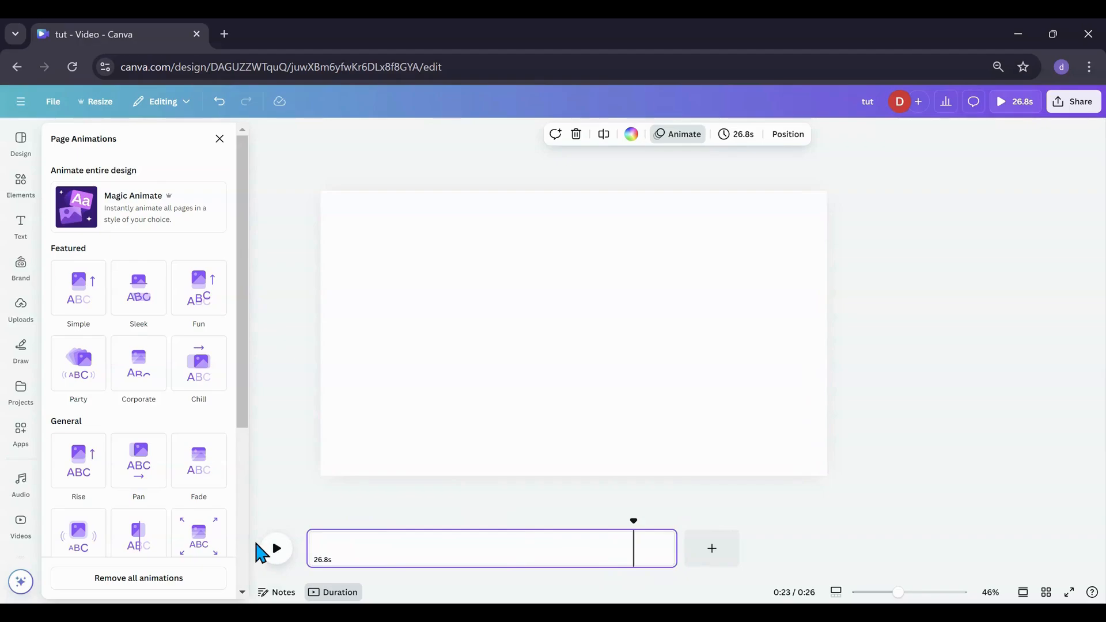
pyautogui.click(276, 548)
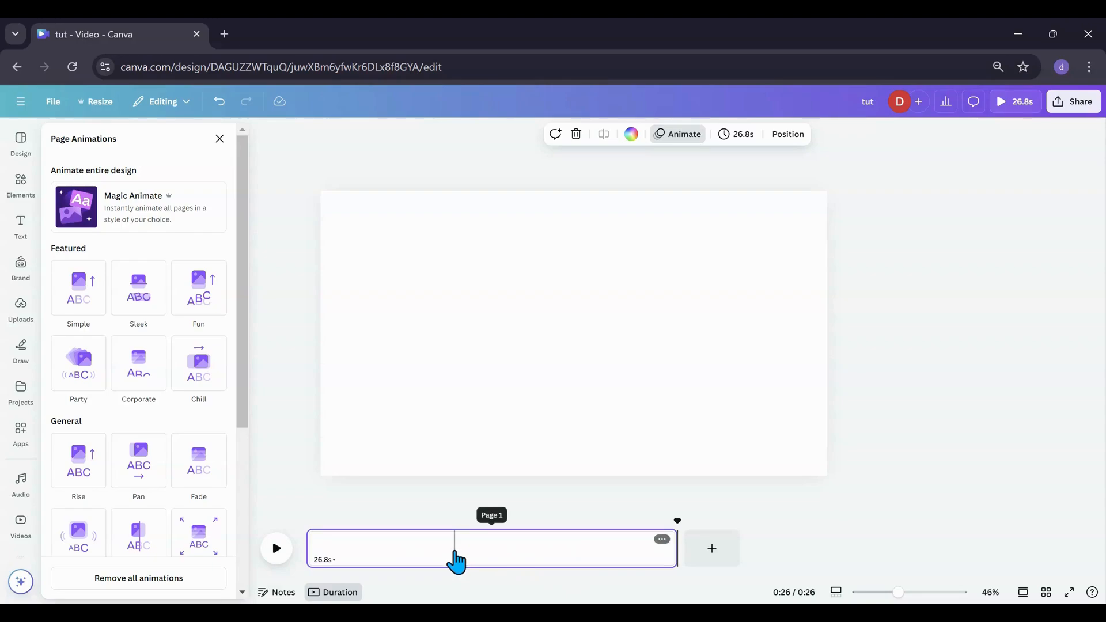
pyautogui.moveTo(467, 550)
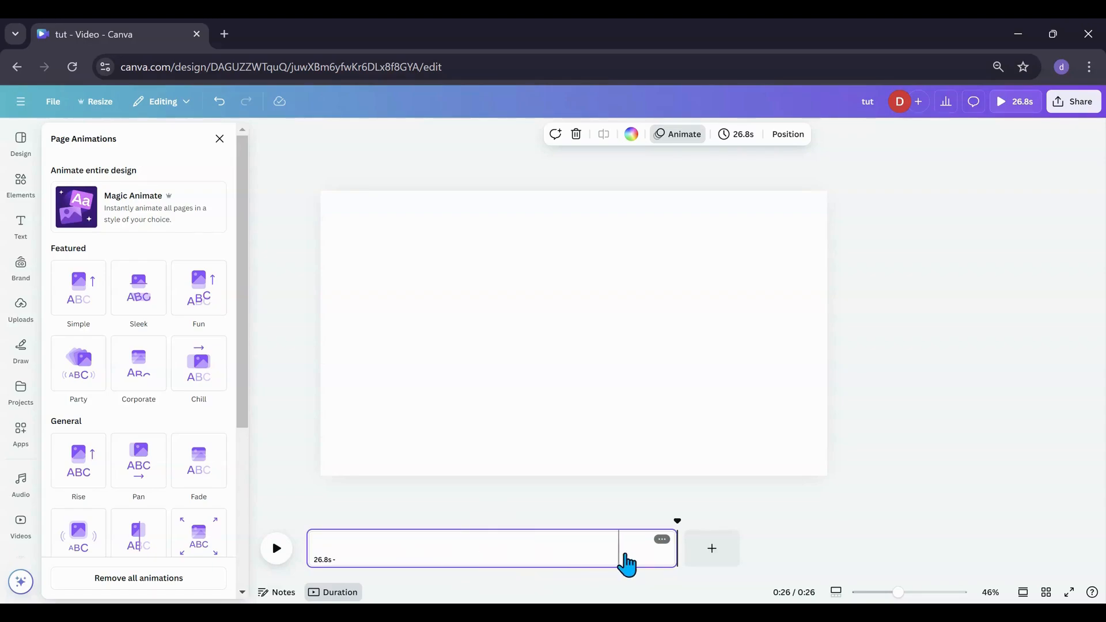
pyautogui.moveTo(560, 557)
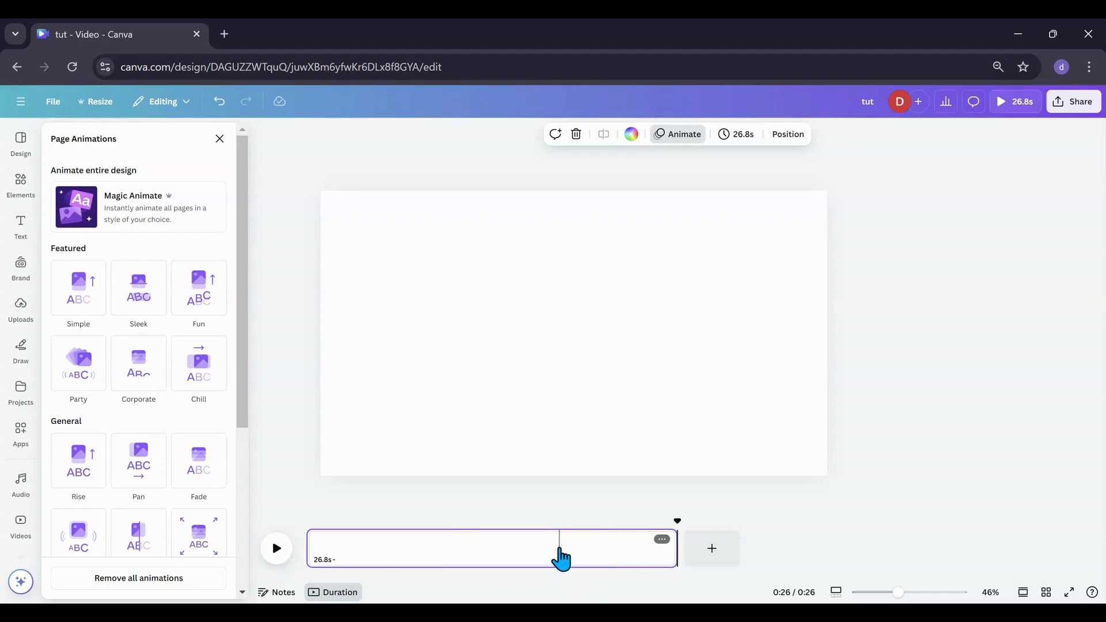
pyautogui.click(276, 548)
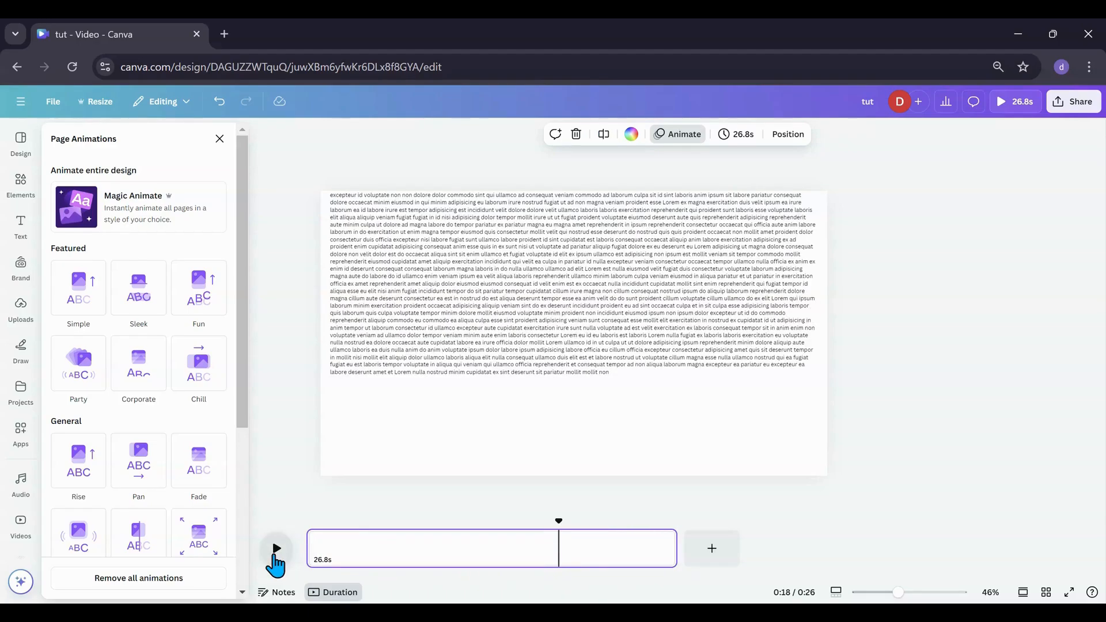
pyautogui.click(275, 549)
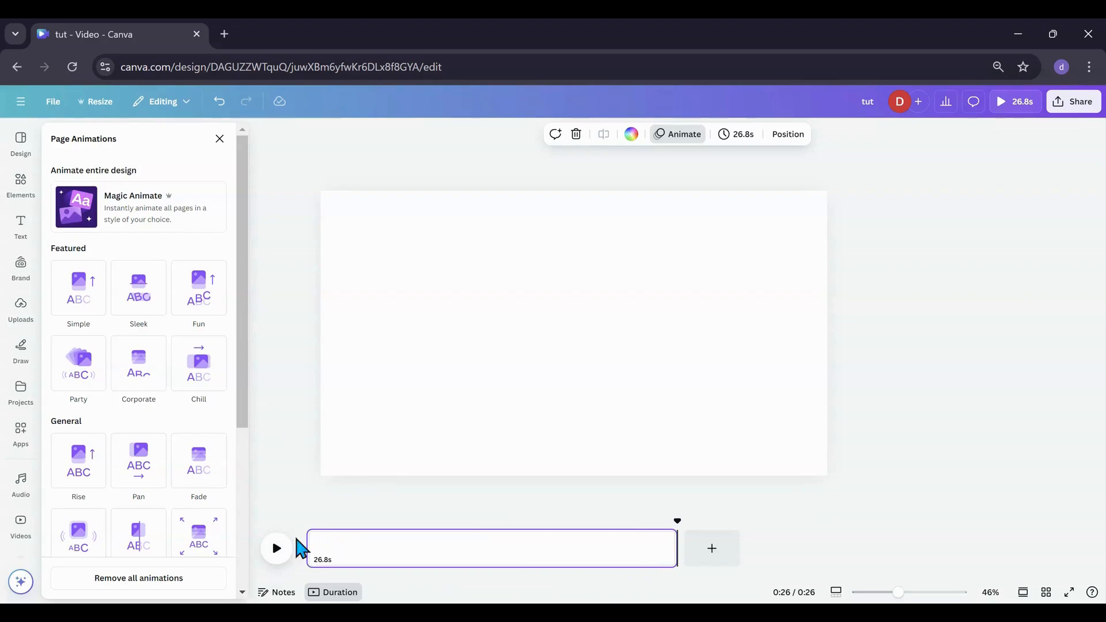
# Close Page Animations and reopen the text's custom motion settings from the Layers list.
pyautogui.click(220, 138)
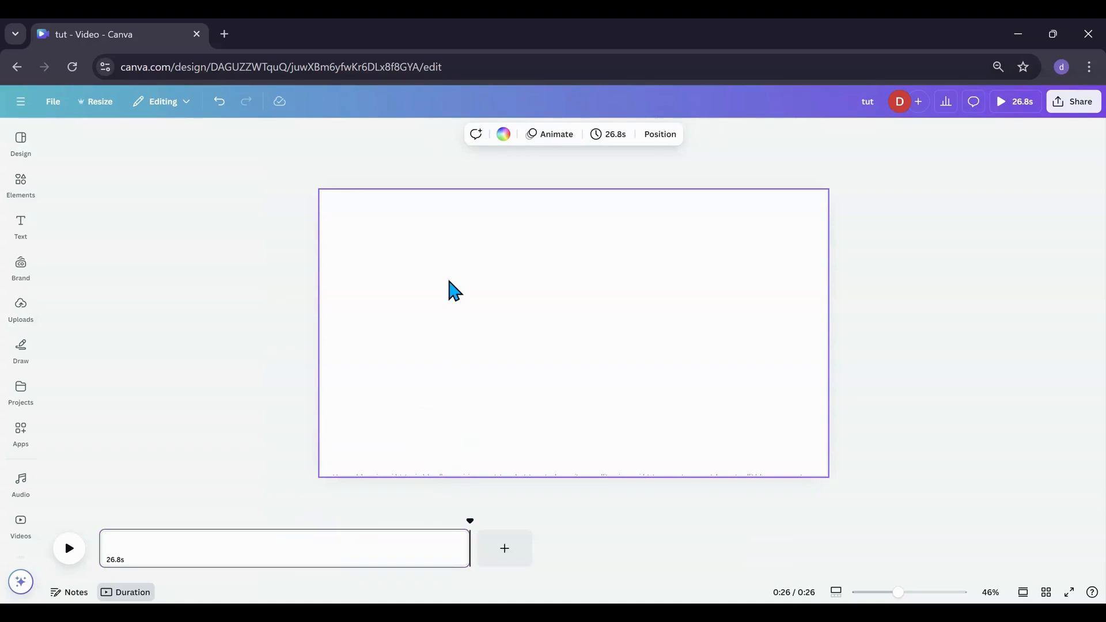
pyautogui.click(659, 134)
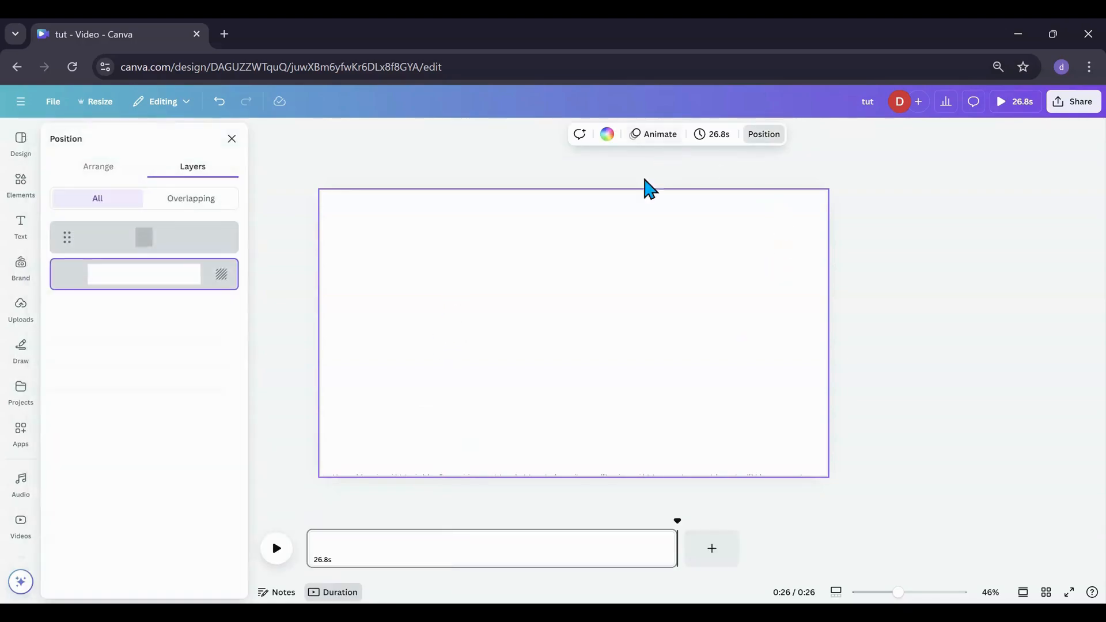
pyautogui.click(145, 236)
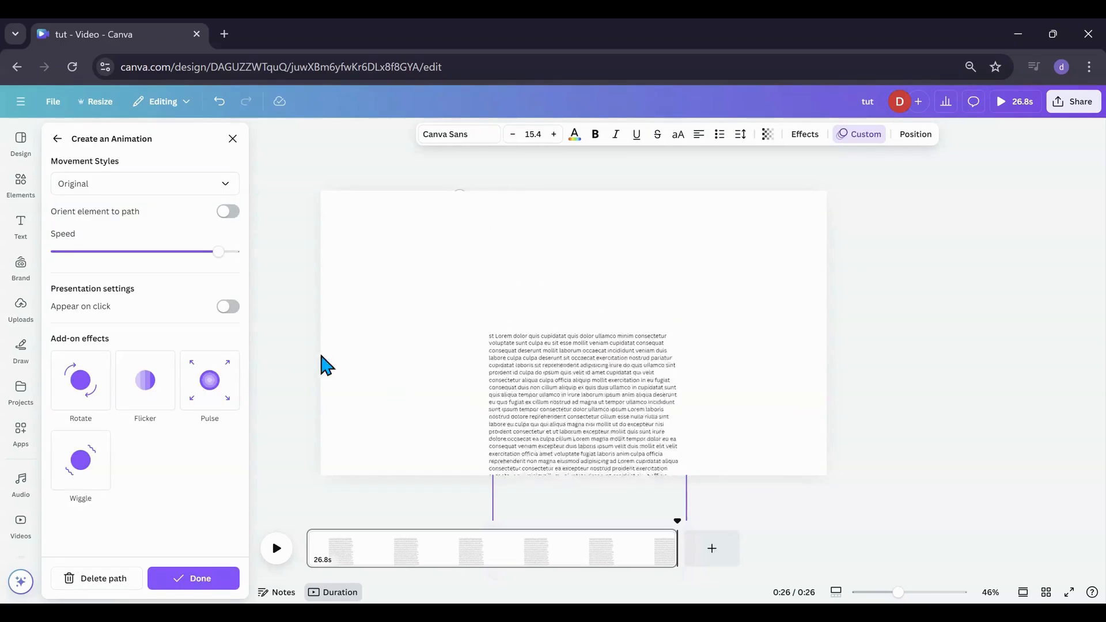
# Delete the text's motion path and close the animation panel.
pyautogui.click(57, 138)
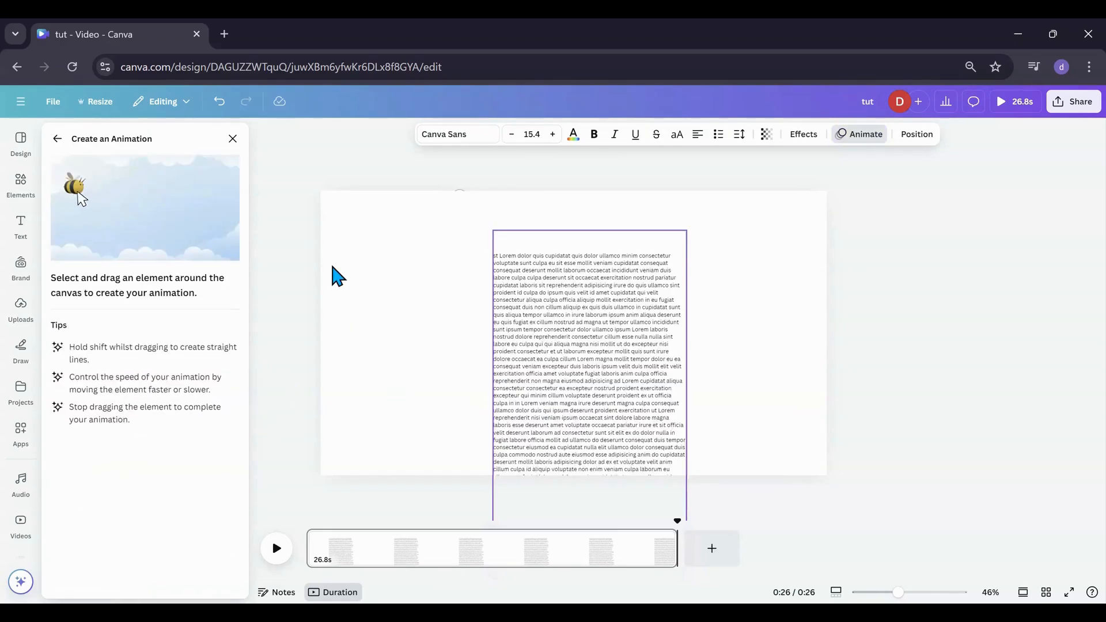
pyautogui.click(232, 138)
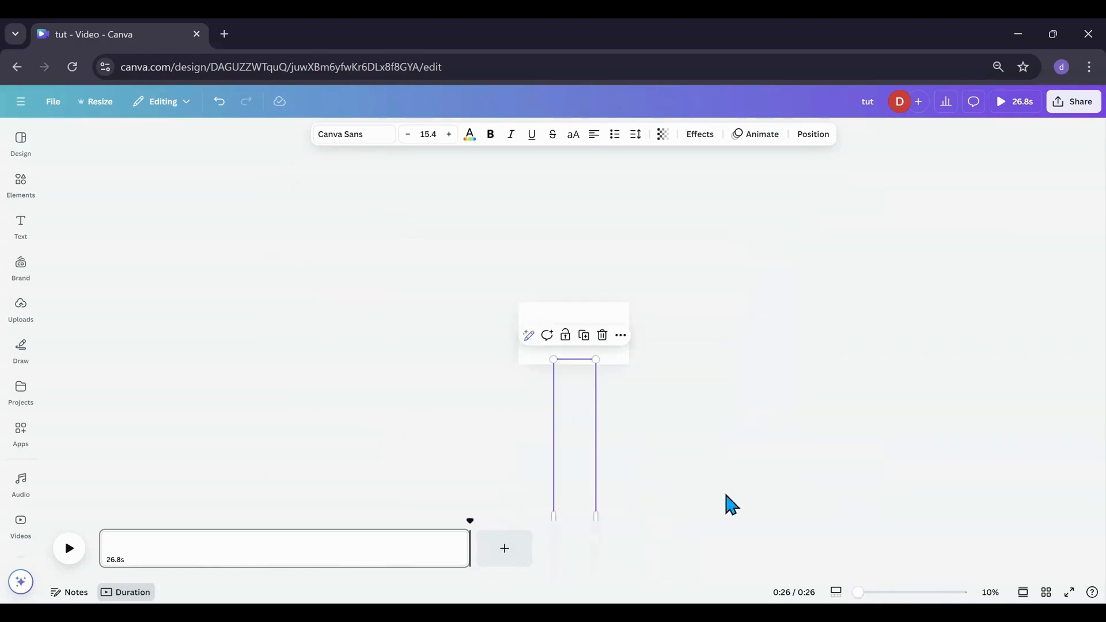
pyautogui.moveTo(568, 466)
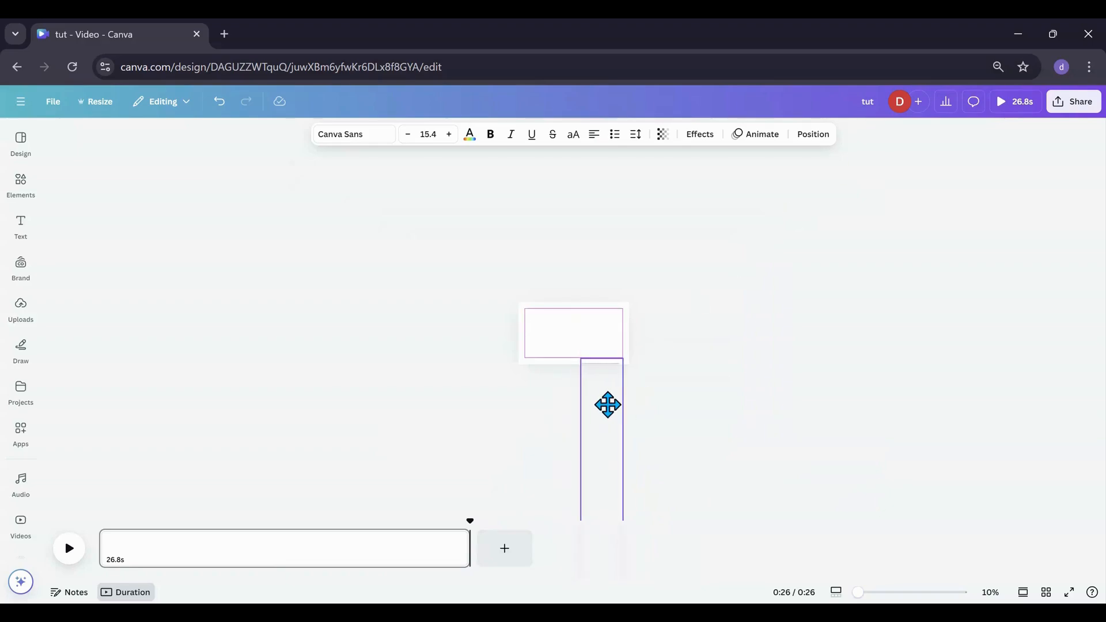
# Align the tall text box's top edge just below the page's bottom edge.
pyautogui.click(608, 405)
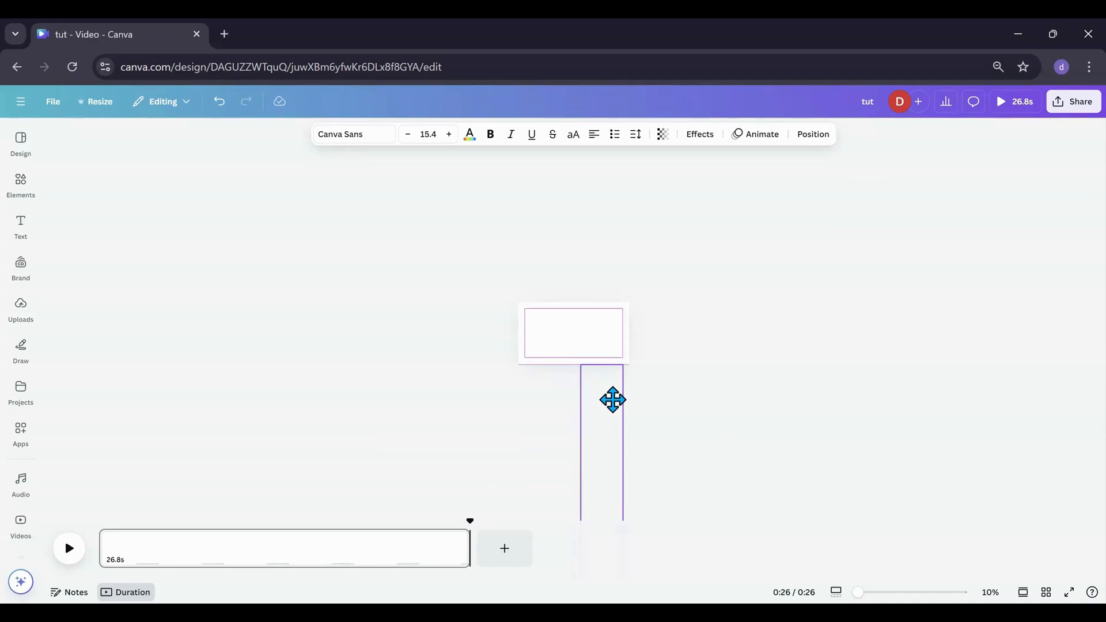
pyautogui.click(613, 400)
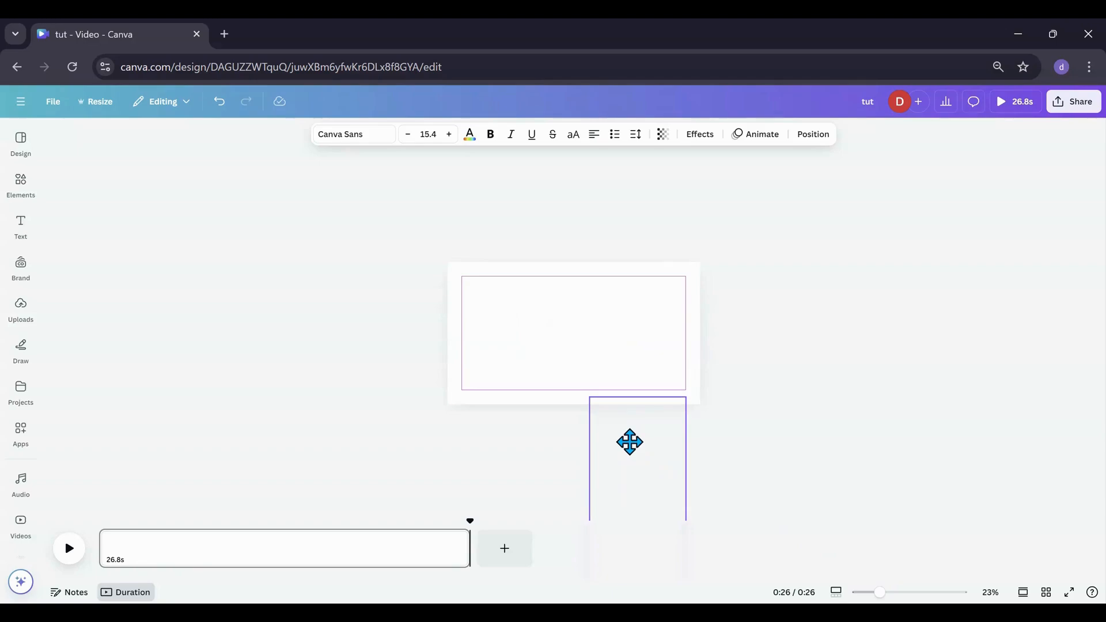
pyautogui.click(630, 442)
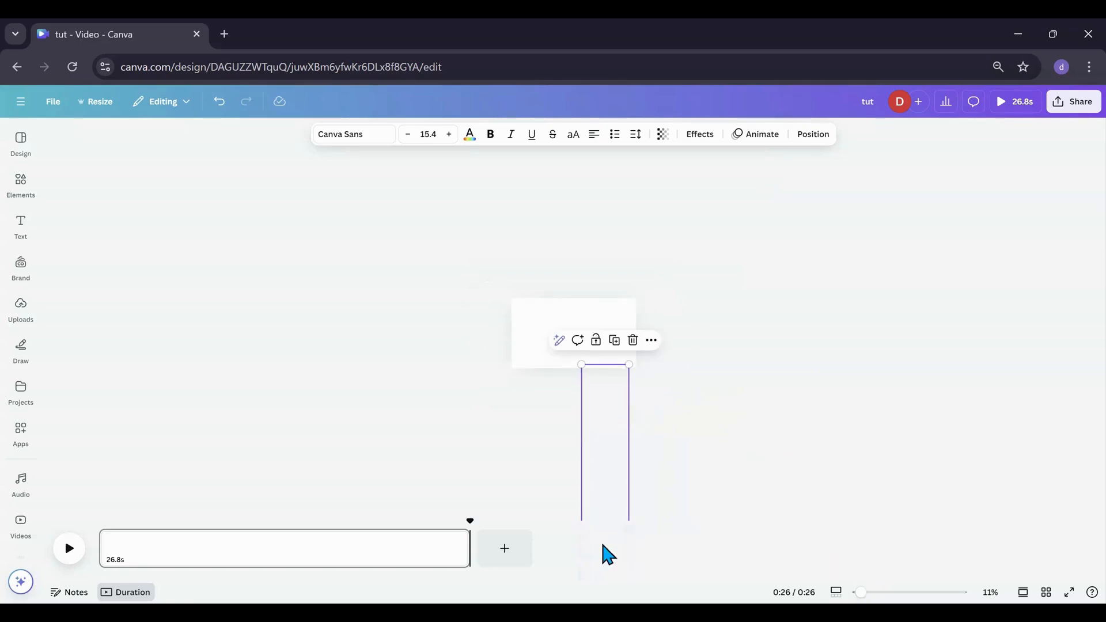
pyautogui.moveTo(761, 135)
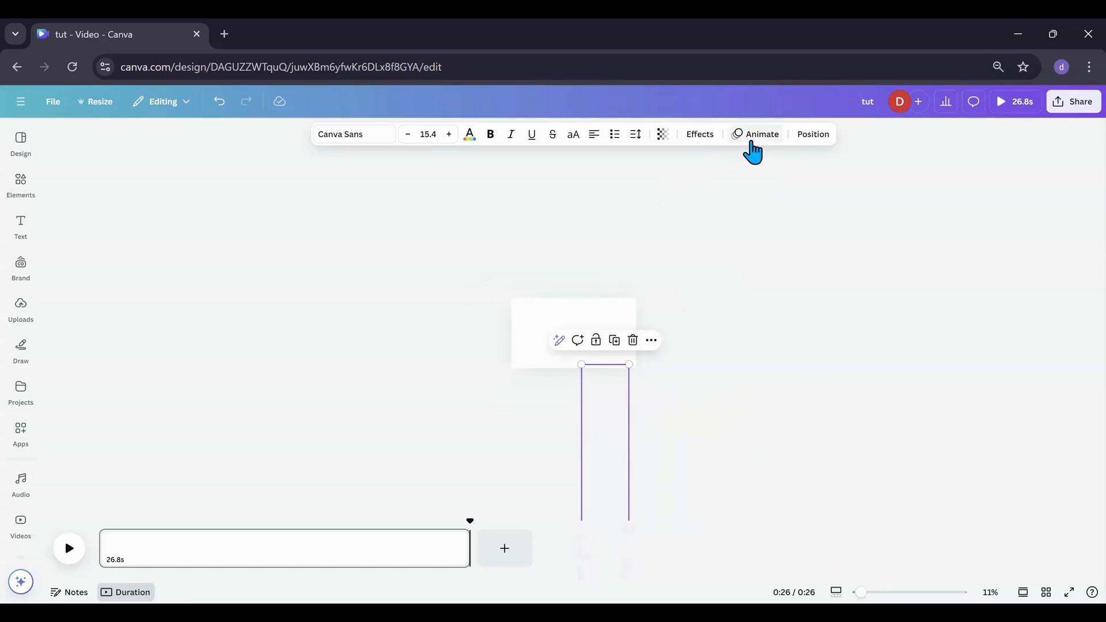
# Record a straight upward motion path for the text, with Steady movement at minimum speed.
pyautogui.click(761, 135)
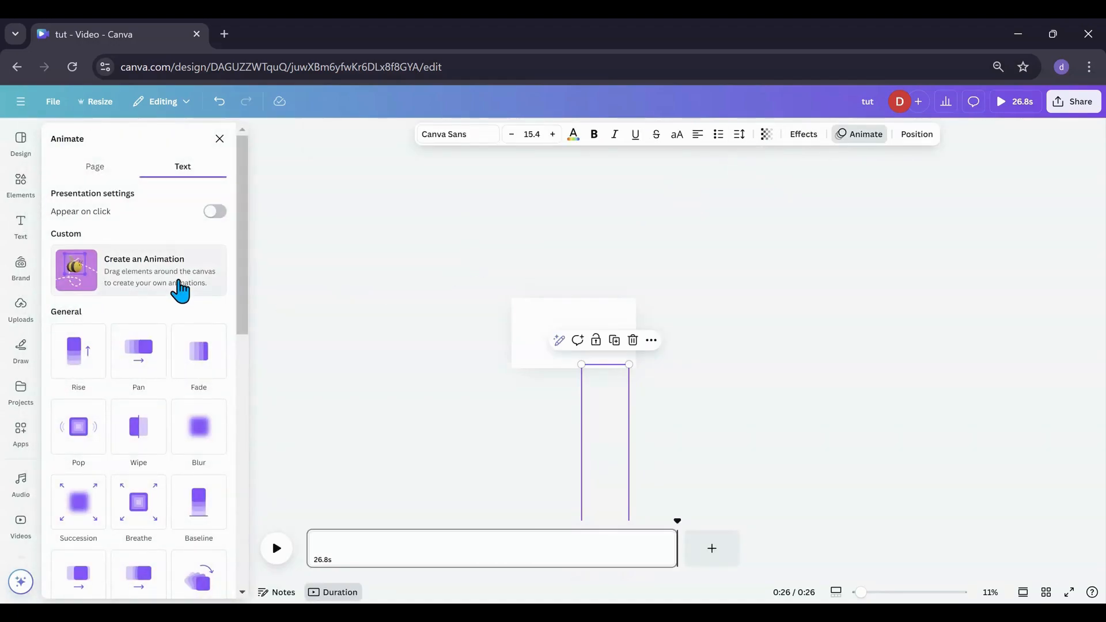
pyautogui.click(144, 270)
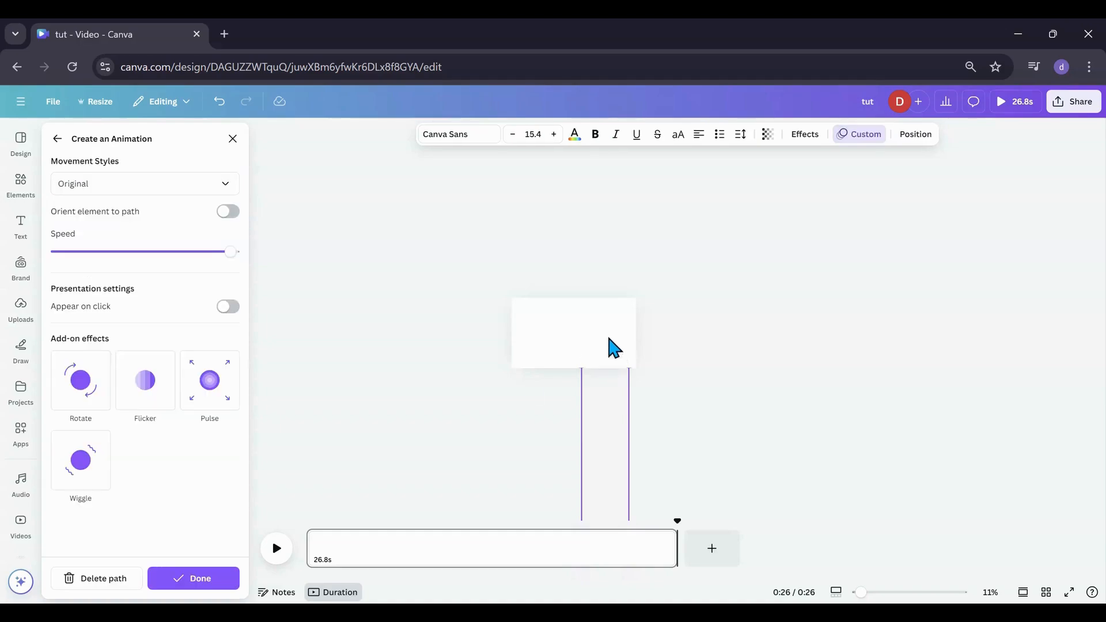
pyautogui.click(193, 584)
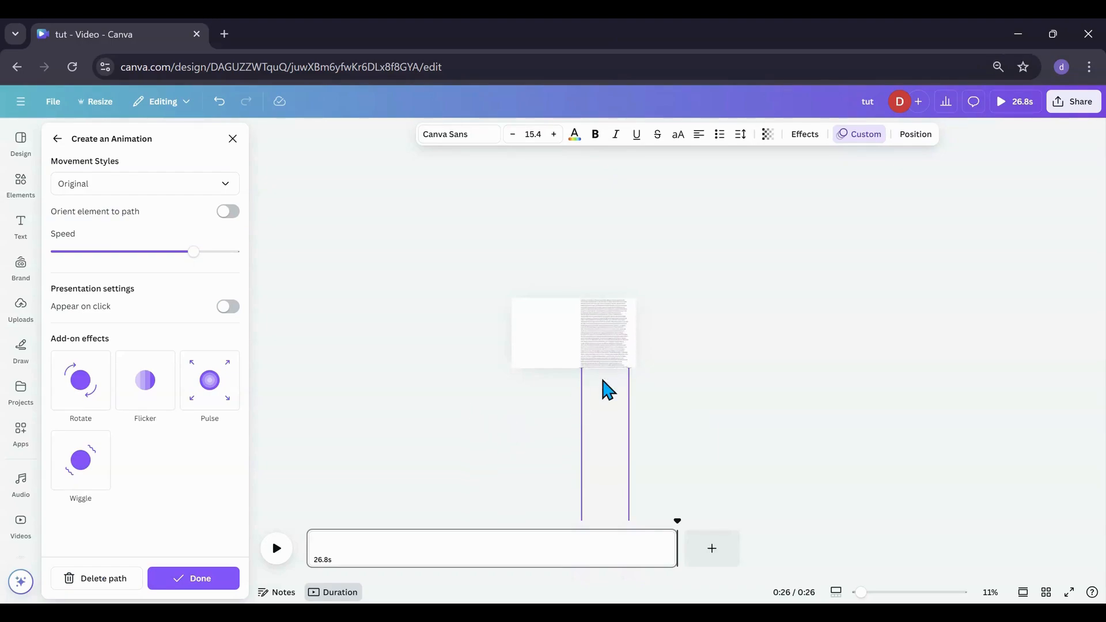
pyautogui.click(606, 332)
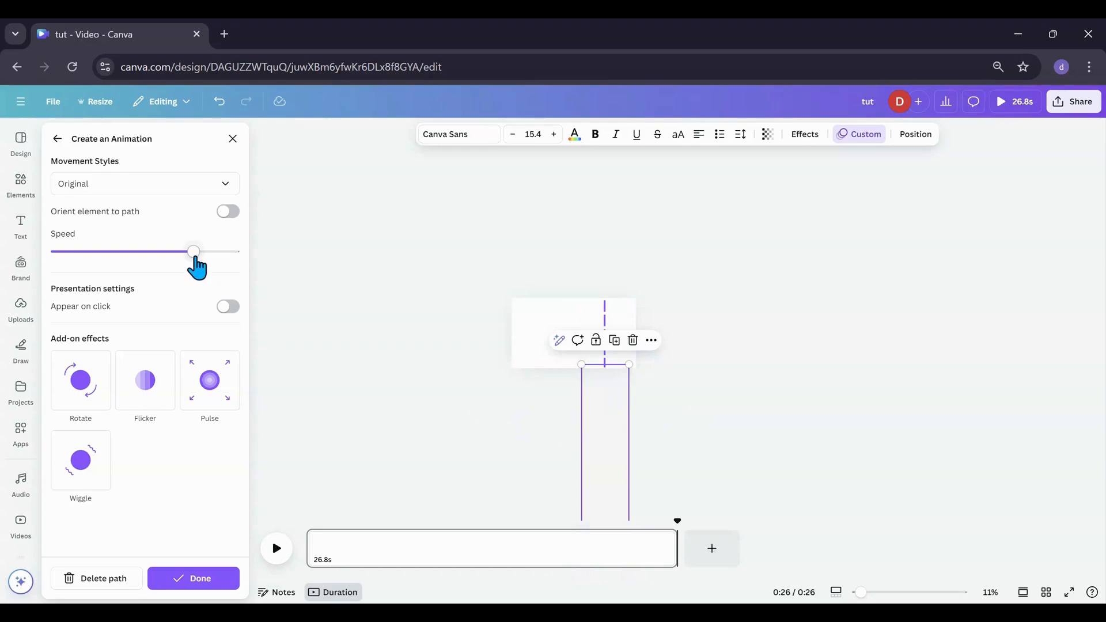
pyautogui.moveTo(194, 251); pyautogui.dragTo(56, 251)
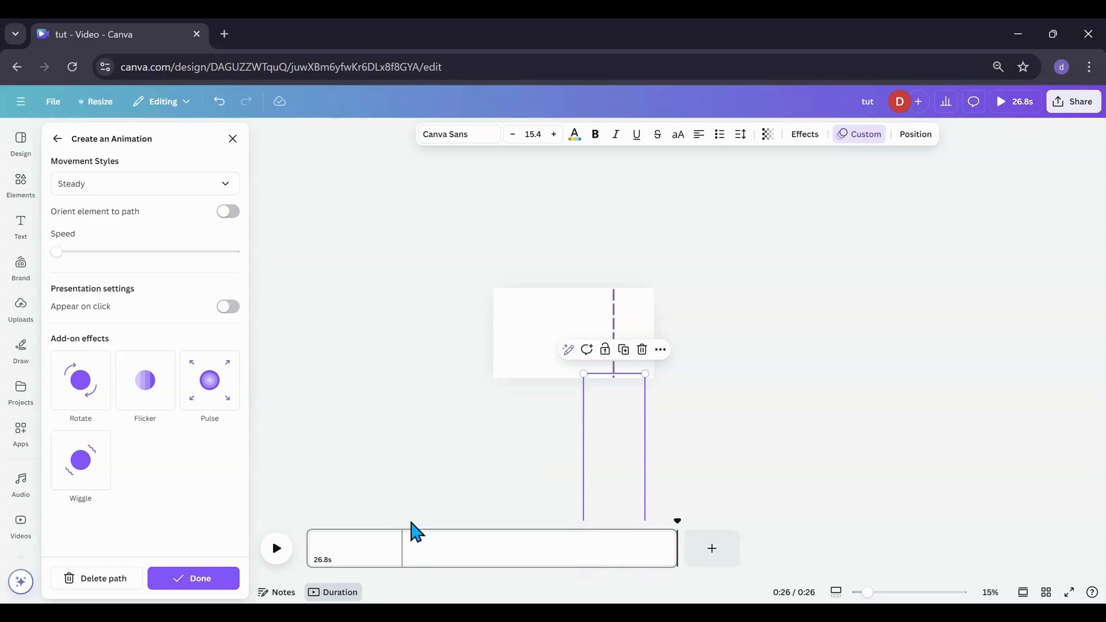
# Finish the animation and add two blank 5-second pages, bringing the video to 36.8 seconds.
pyautogui.click(192, 578)
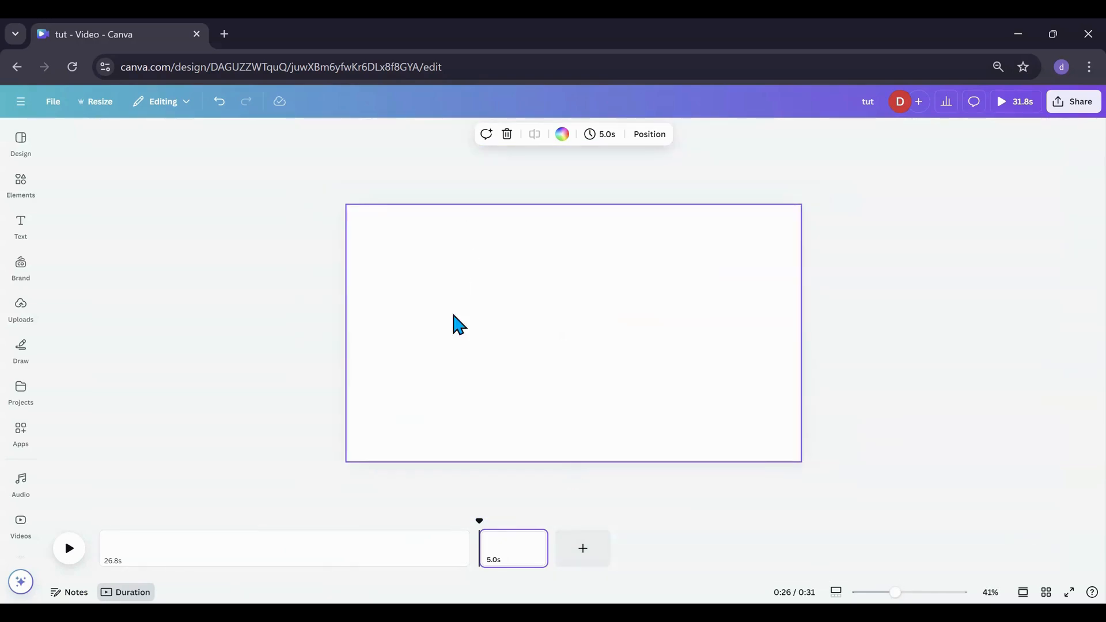
pyautogui.moveTo(582, 549)
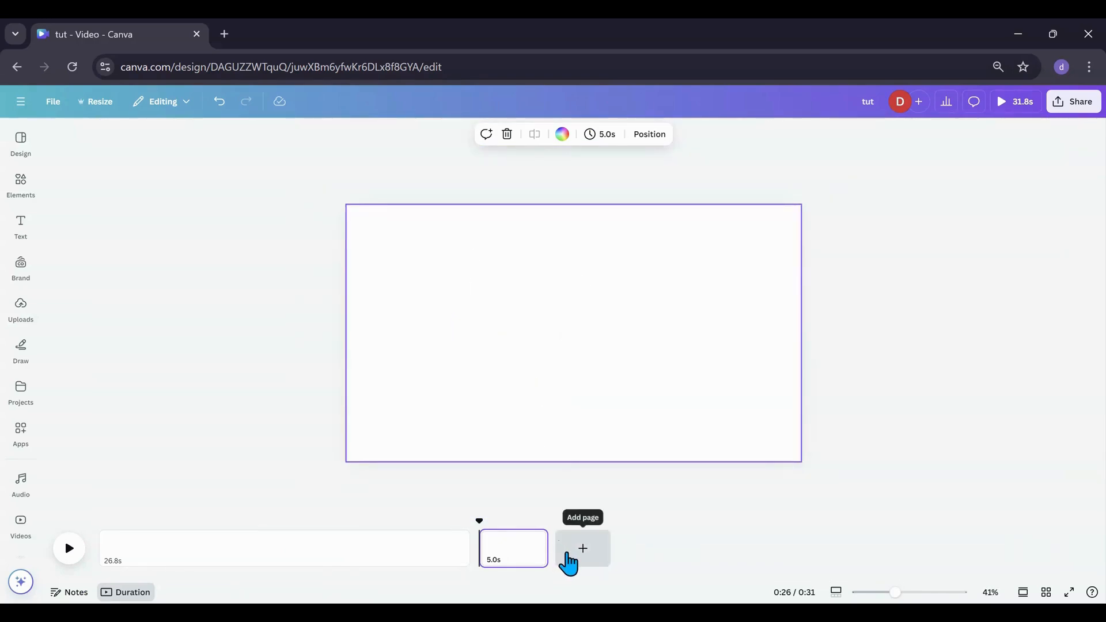
pyautogui.click(582, 548)
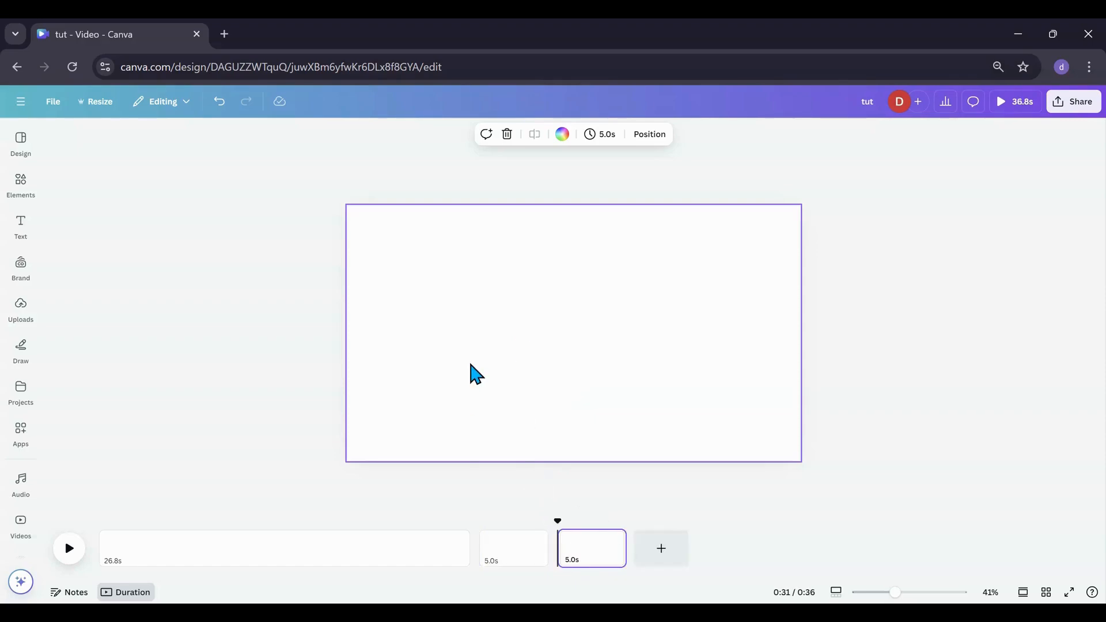
pyautogui.click(20, 185)
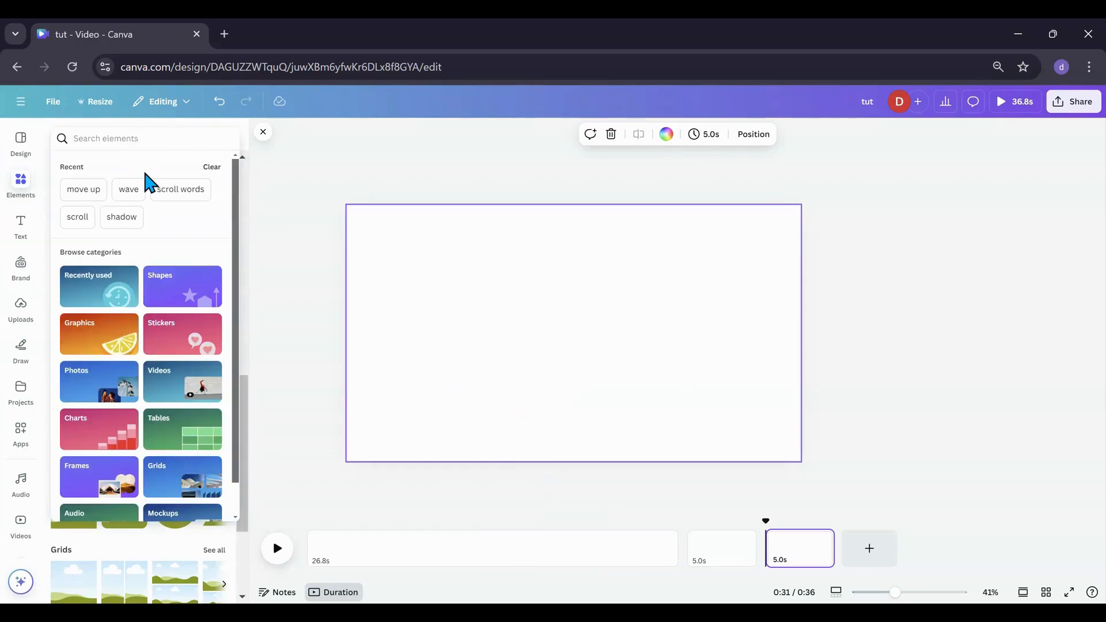
# Search elements for 'dog', filter to Graphics, and add the dog-on-scooter graphic.
pyautogui.write('dog')
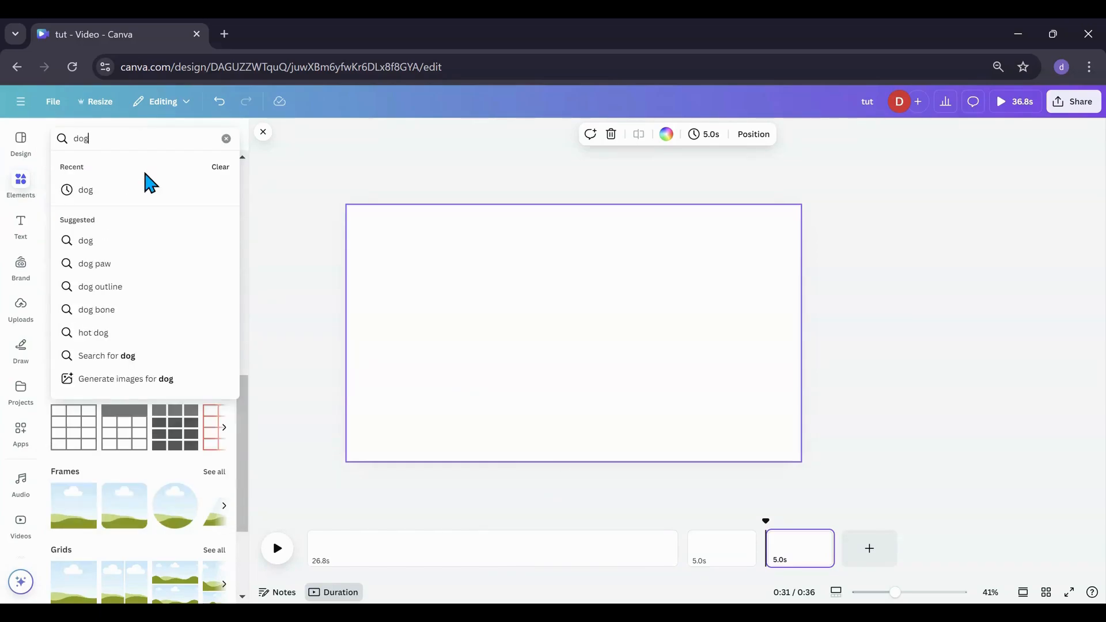
pyautogui.press('Return')
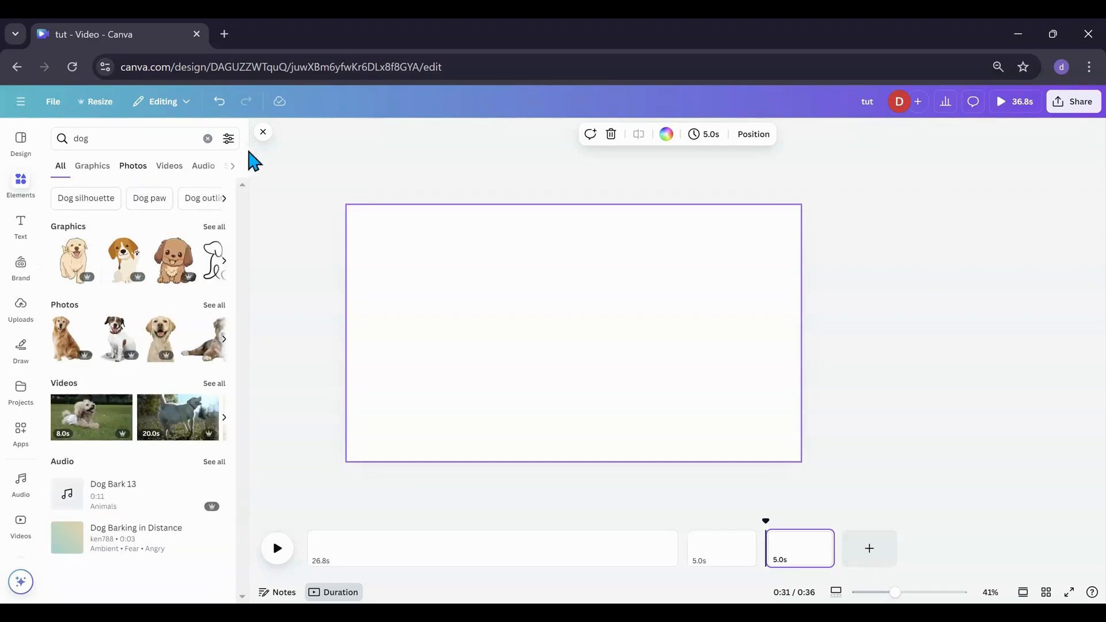
pyautogui.click(228, 139)
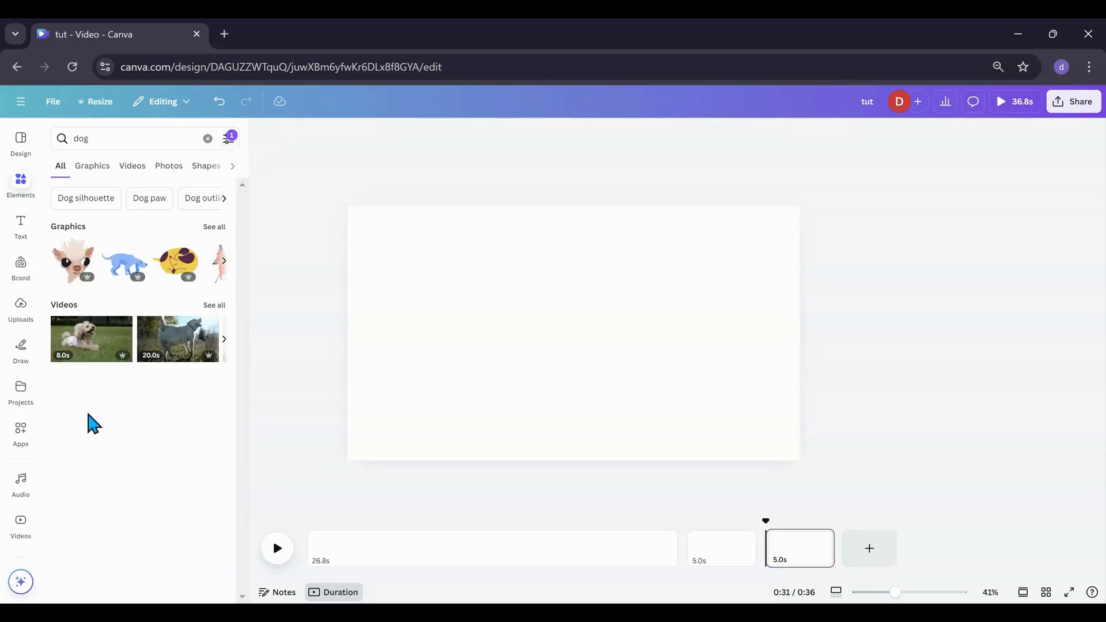
pyautogui.click(92, 166)
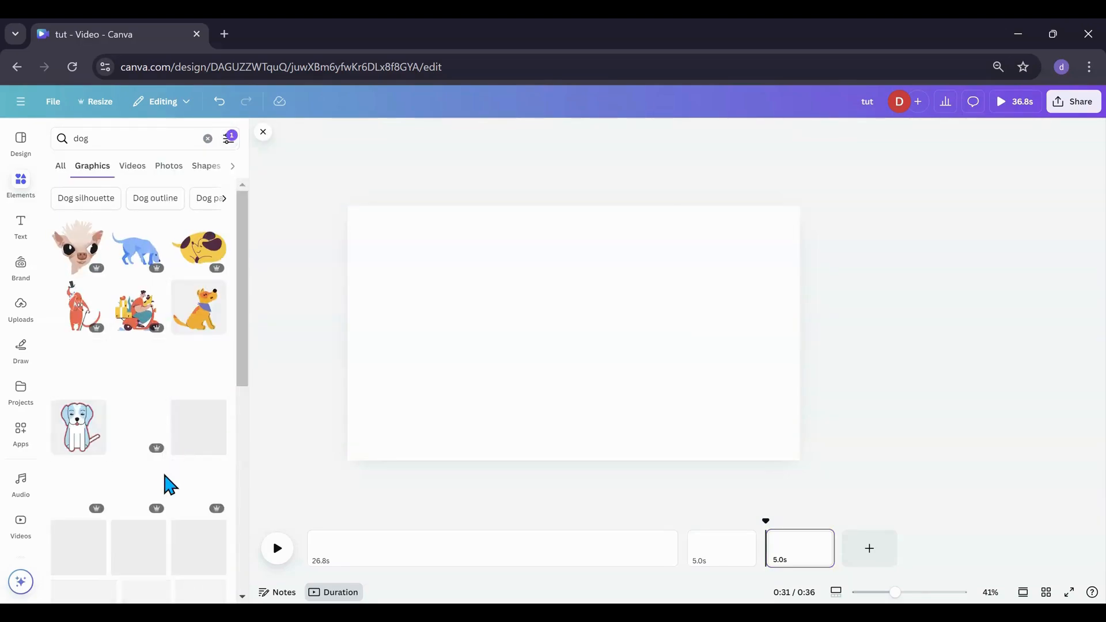
pyautogui.click(138, 308)
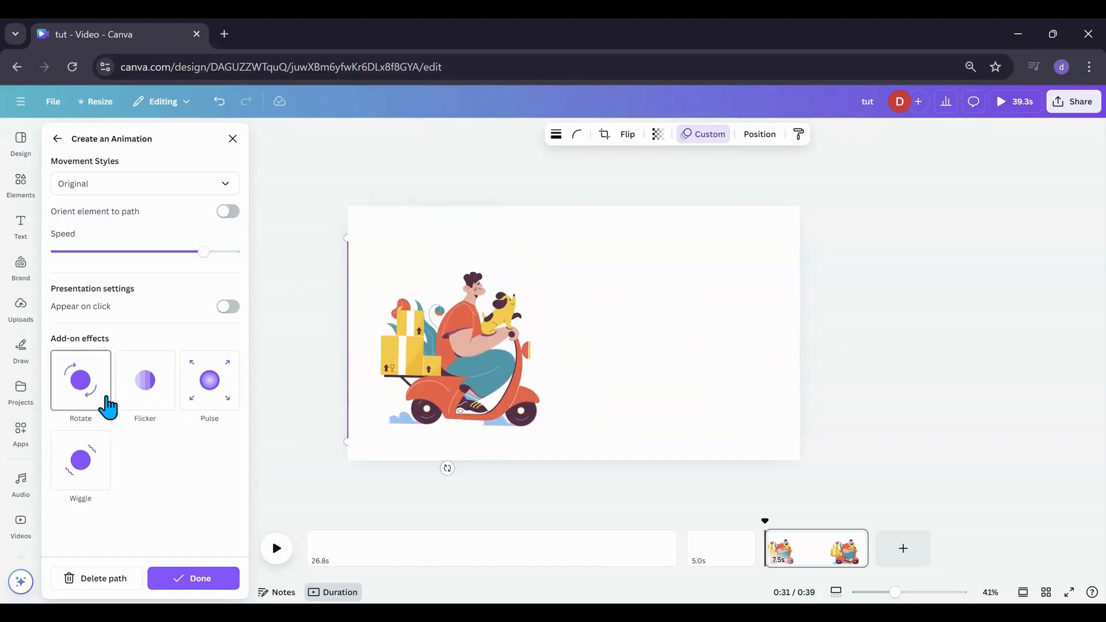
# Add the Rotate effect to the scooter graphic's custom animation.
pyautogui.click(448, 342)
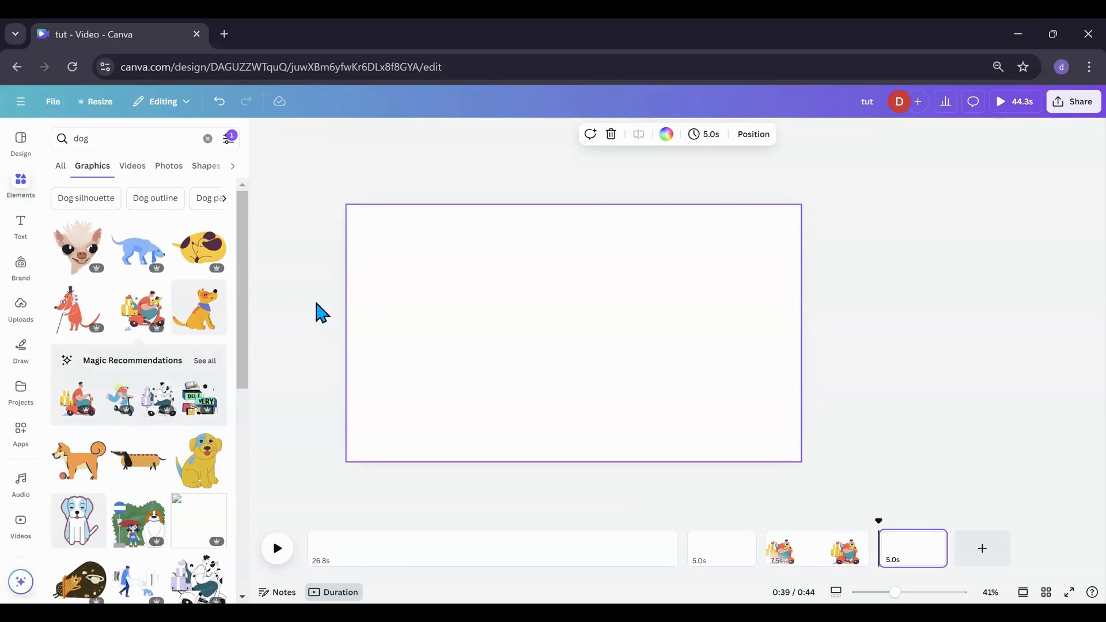
pyautogui.moveTo(332, 390)
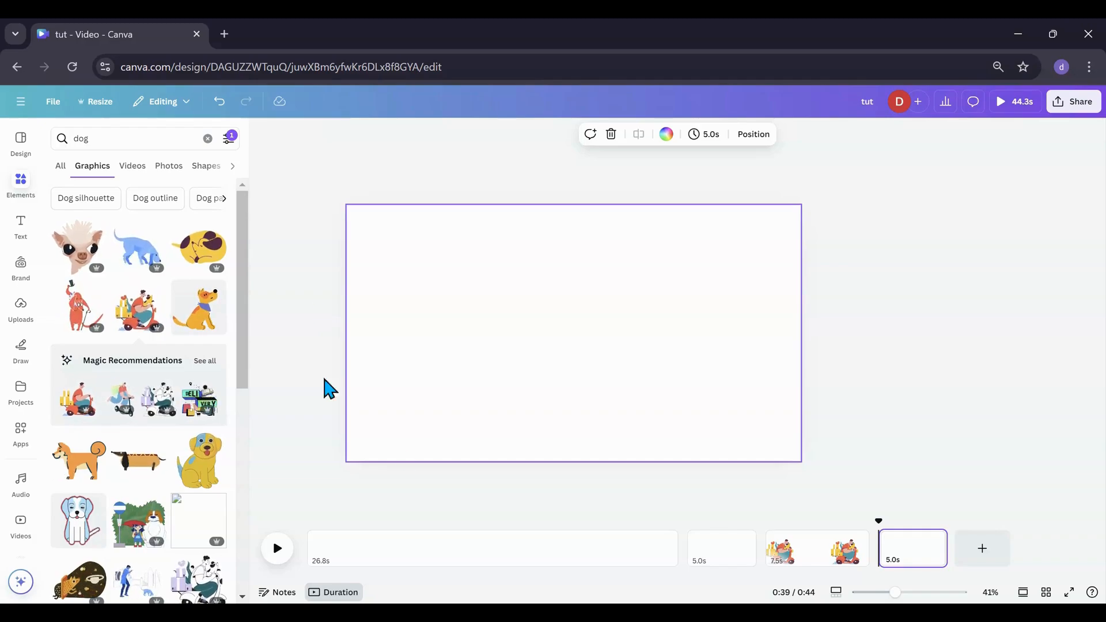
# Play and pause the 26.8-second scrolling text page, then show its Layers list.
pyautogui.click(458, 548)
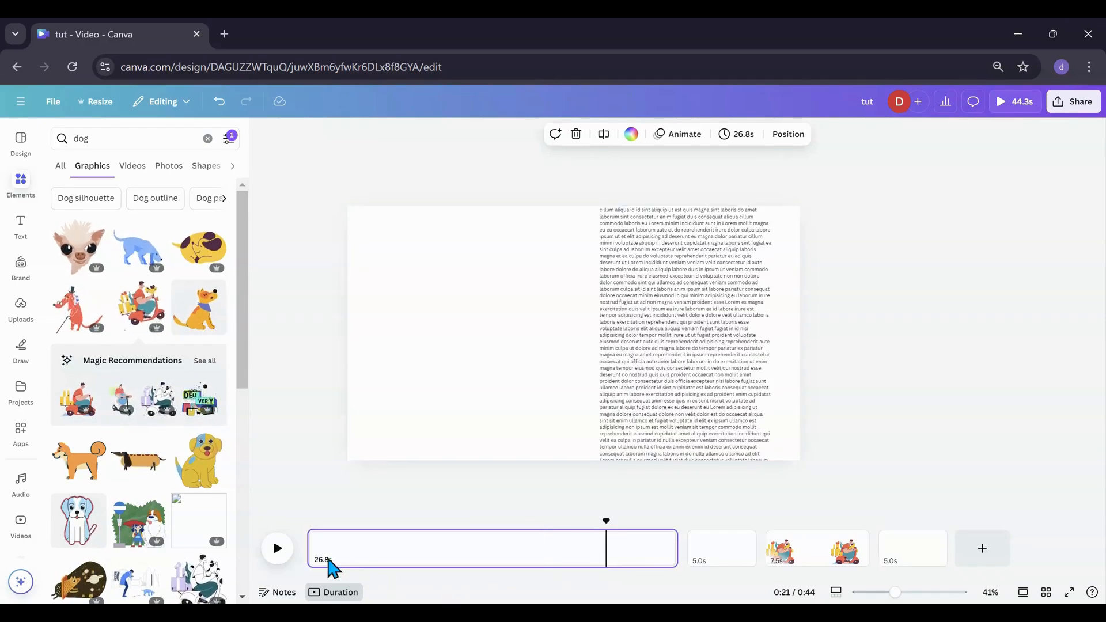
pyautogui.click(277, 548)
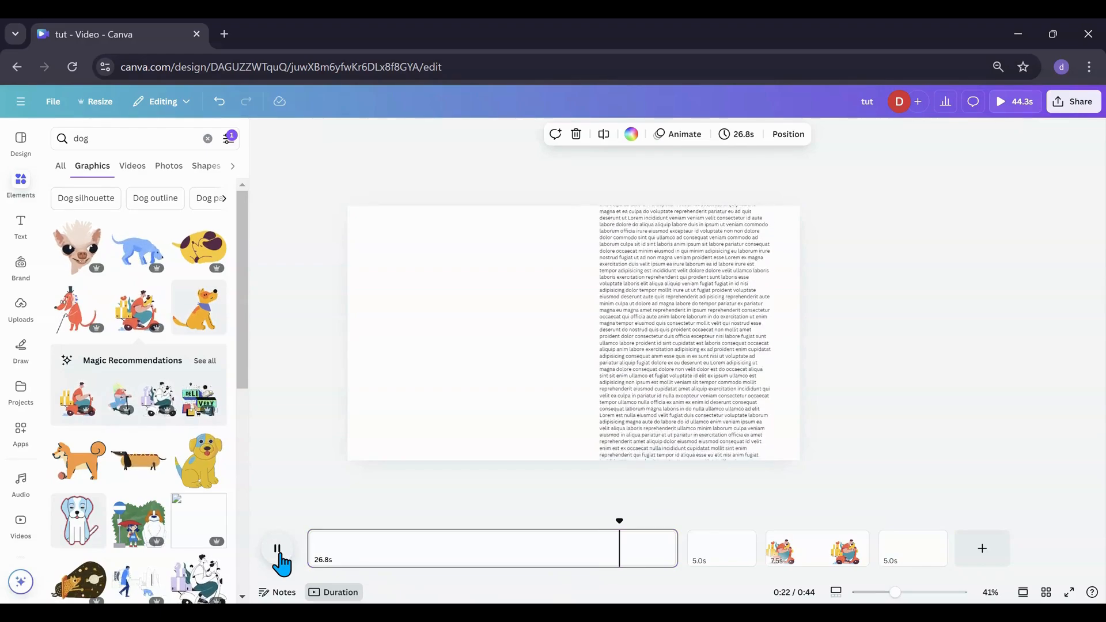
pyautogui.click(276, 548)
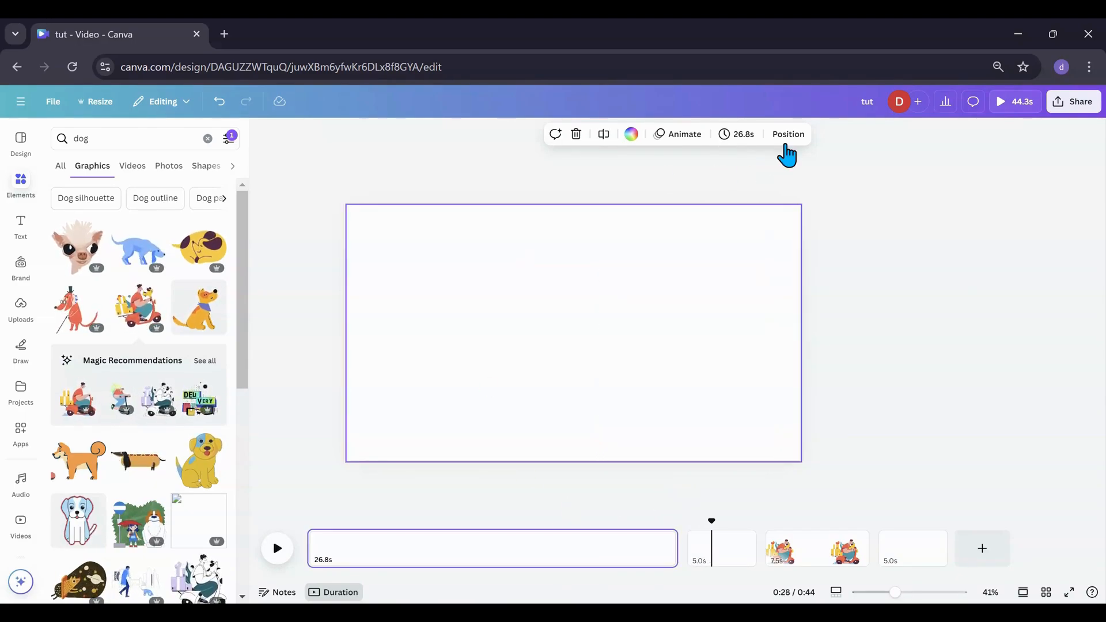
pyautogui.click(788, 134)
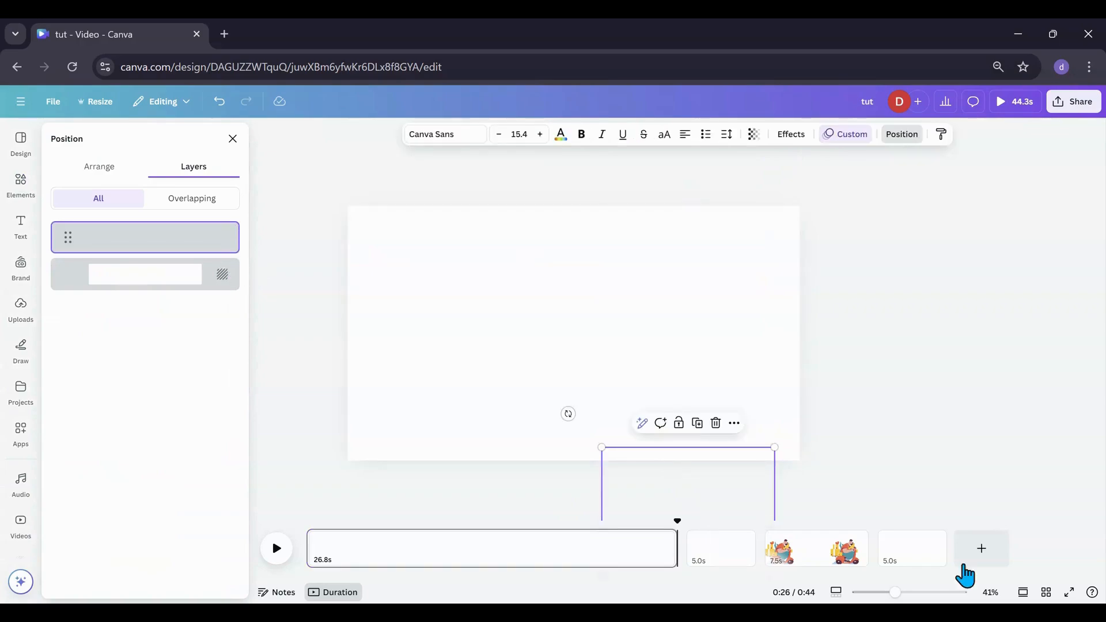